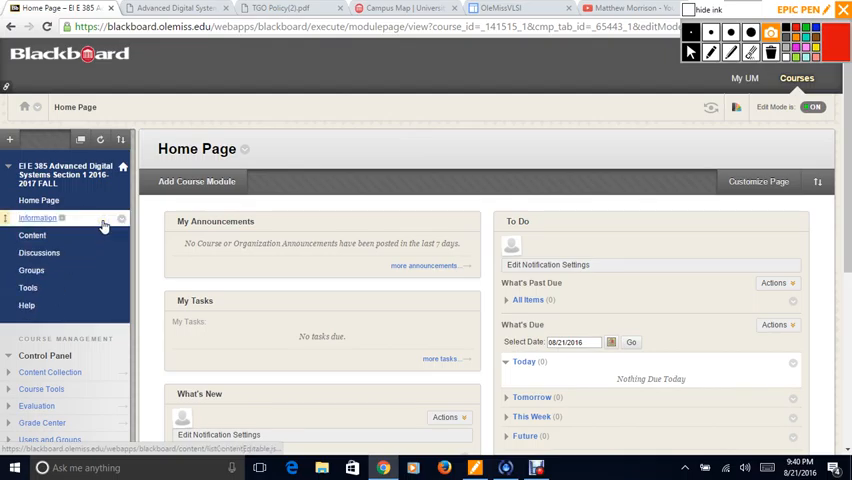
mouse_move(375, 167)
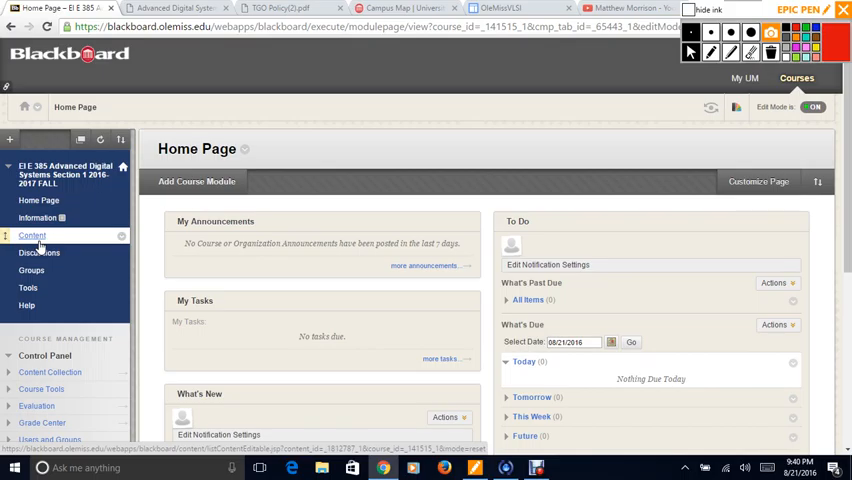
mouse_move(40, 238)
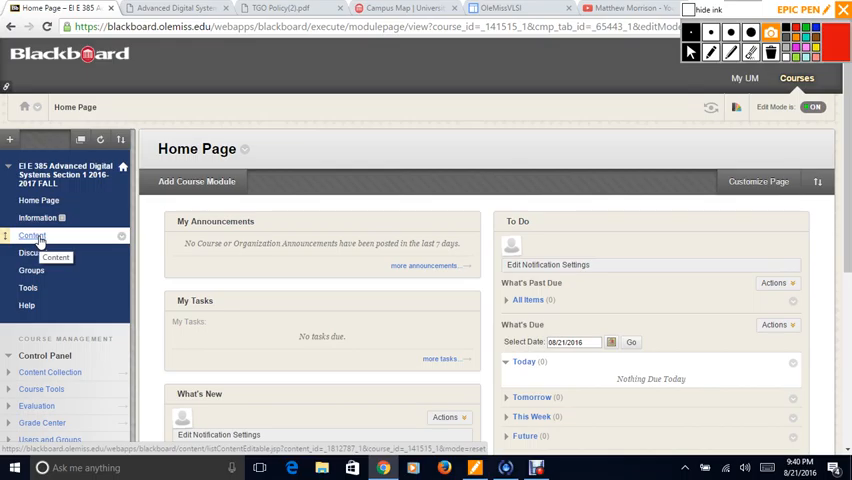
Go to the course Content area and bring up link options for Extra Credit Lecture 0
click(32, 235)
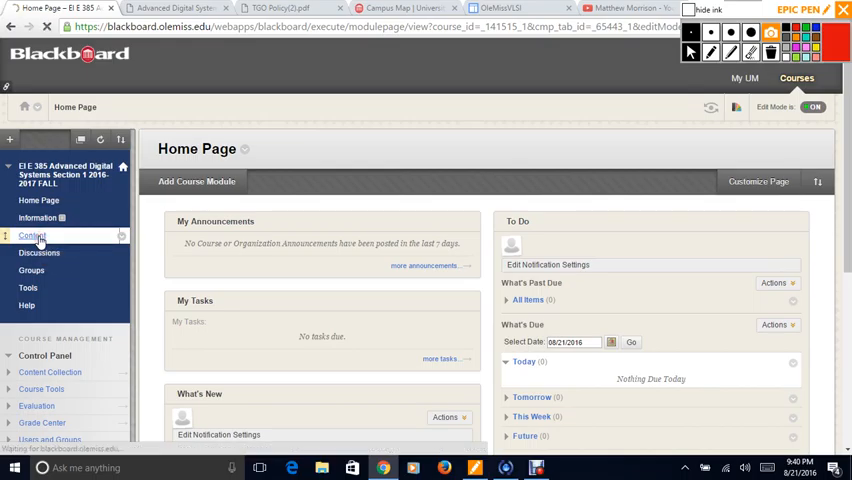
click(32, 236)
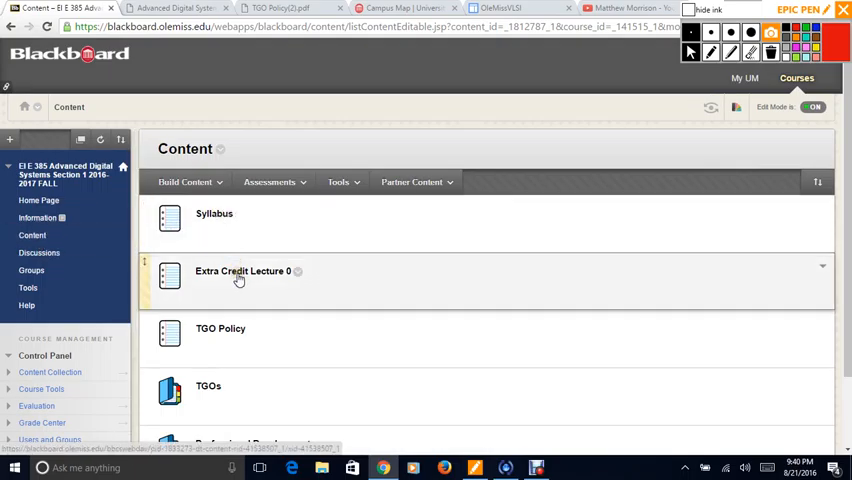
right_click(241, 271)
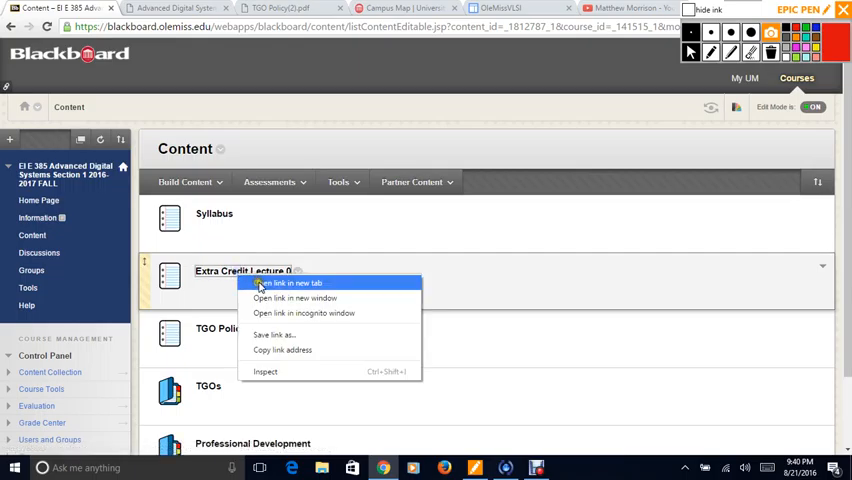
View the Extra Credit for Lecture 0 PDF in a new tab, then return to Content
click(285, 283)
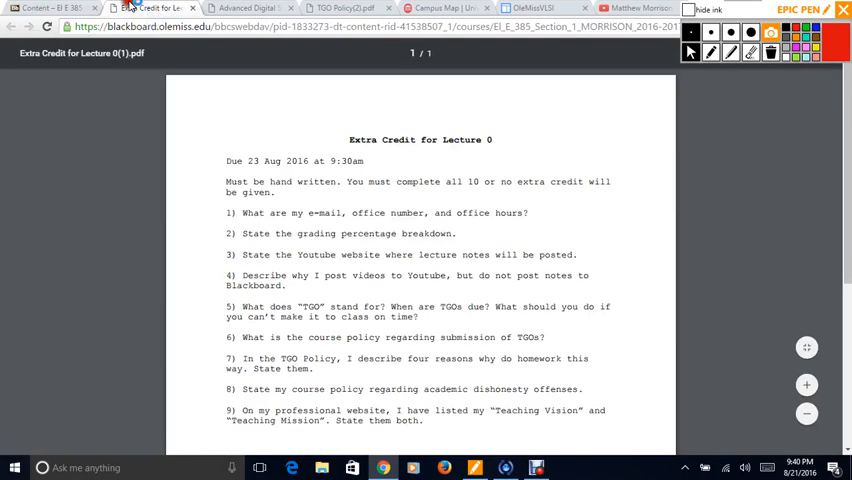
mouse_move(150, 8)
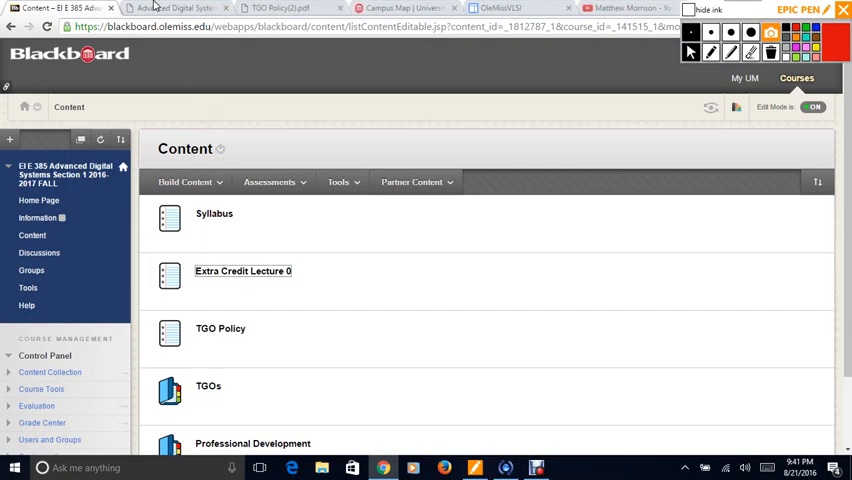
Switch to the Advanced Digital Systems Syllabus Spring 2016 PDF tab
click(175, 8)
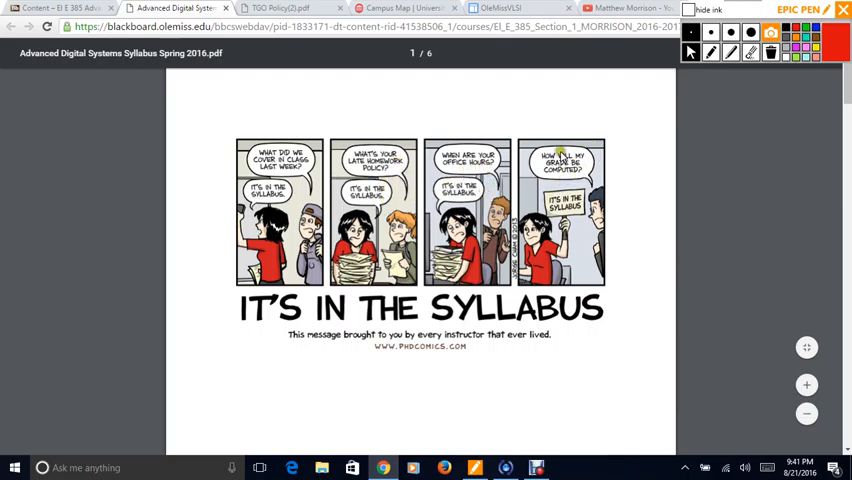
mouse_move(655, 196)
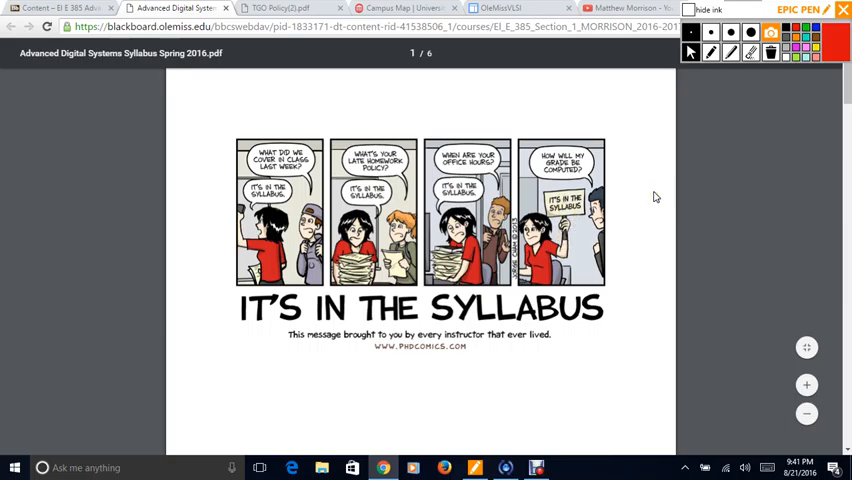
mouse_move(477, 345)
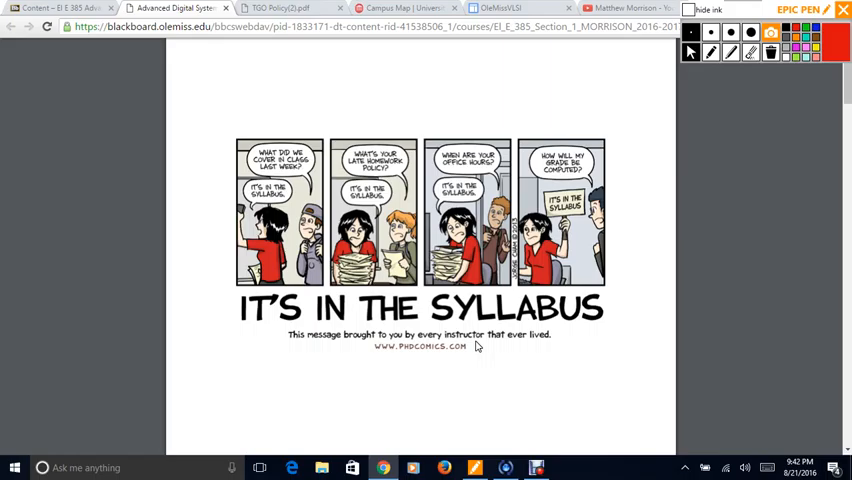
Scroll the syllabus to page 2 with contact details, textbook, prerequisites and grading scale
scroll(down, 3)
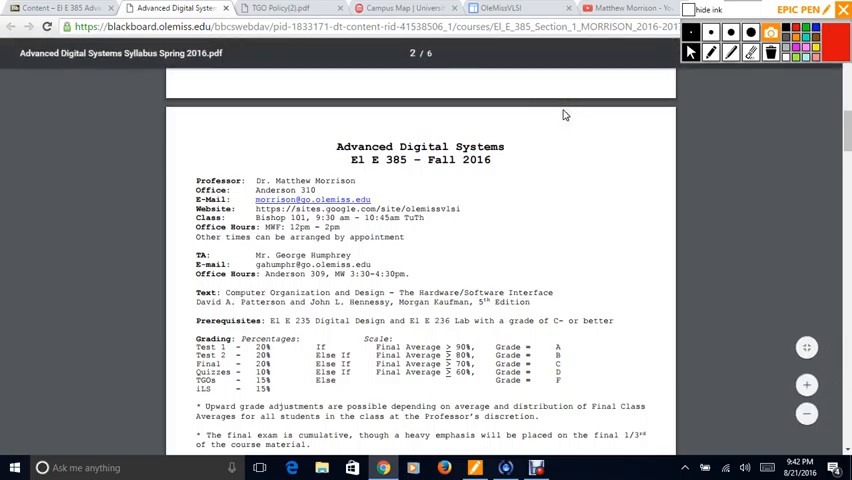
scroll(down, 3)
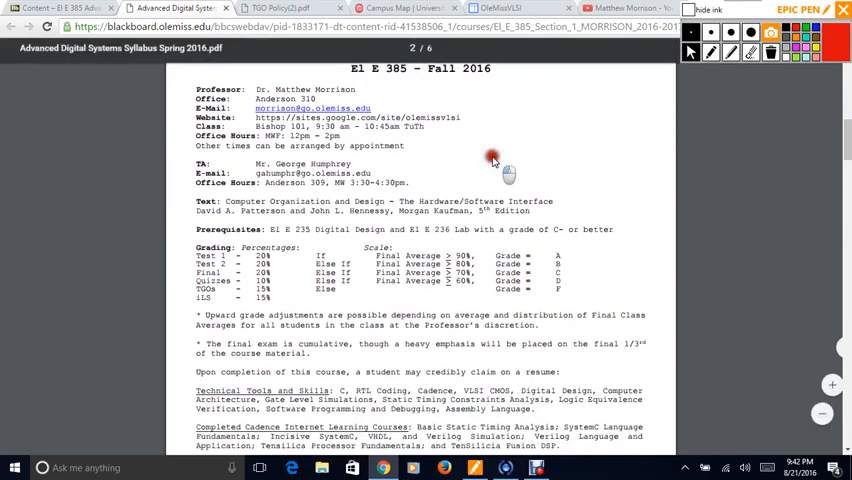
scroll(up, 3)
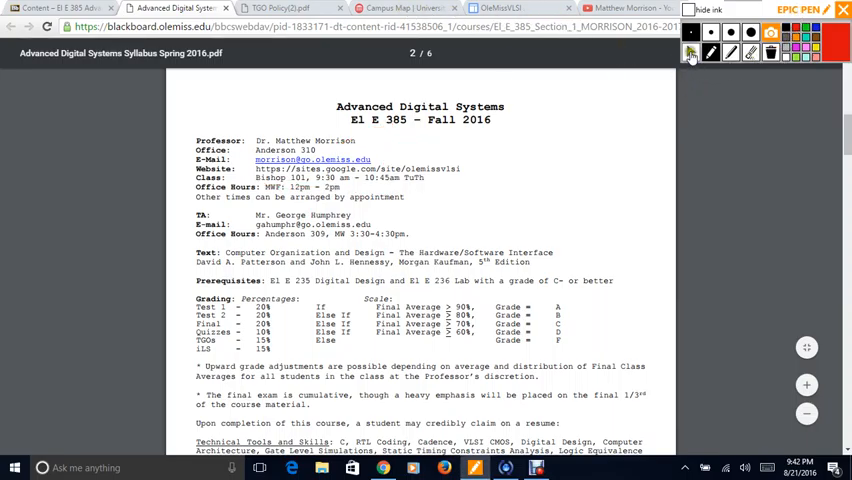
On the campus map, ink-circle buildings and trace a route across campus to Bishop Hall
click(400, 8)
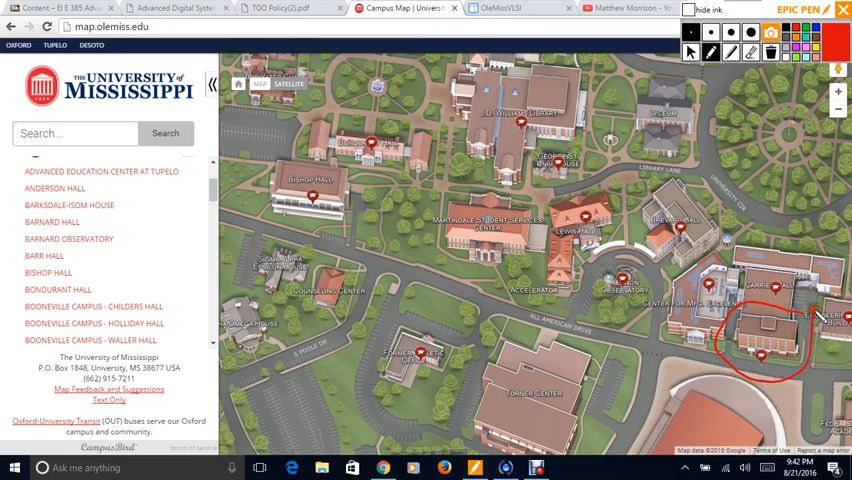
drag(755, 350, 770, 360)
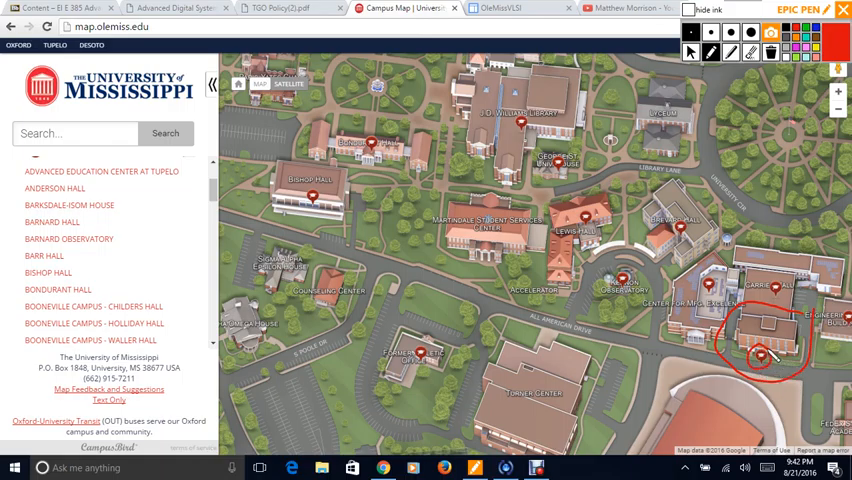
drag(335, 175, 400, 140)
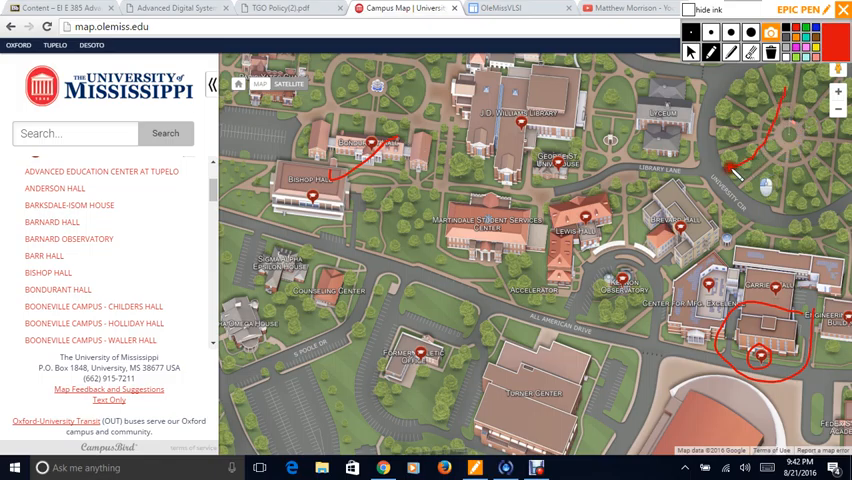
drag(730, 170, 505, 195)
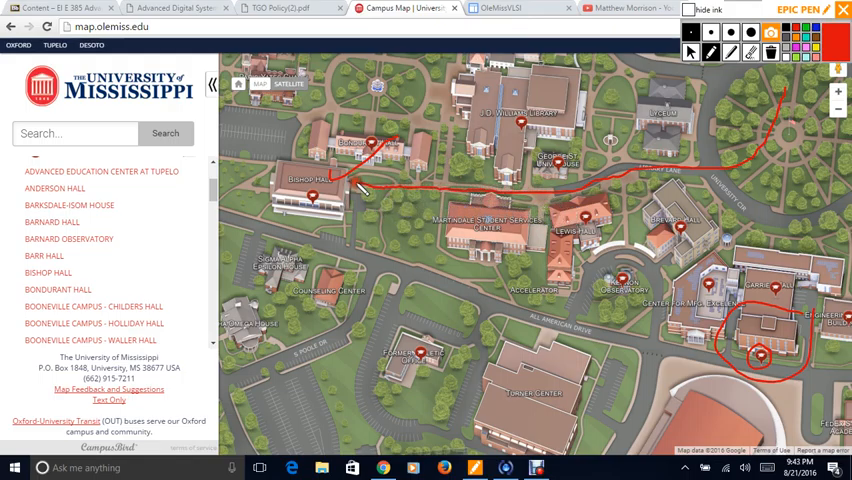
drag(360, 185, 340, 210)
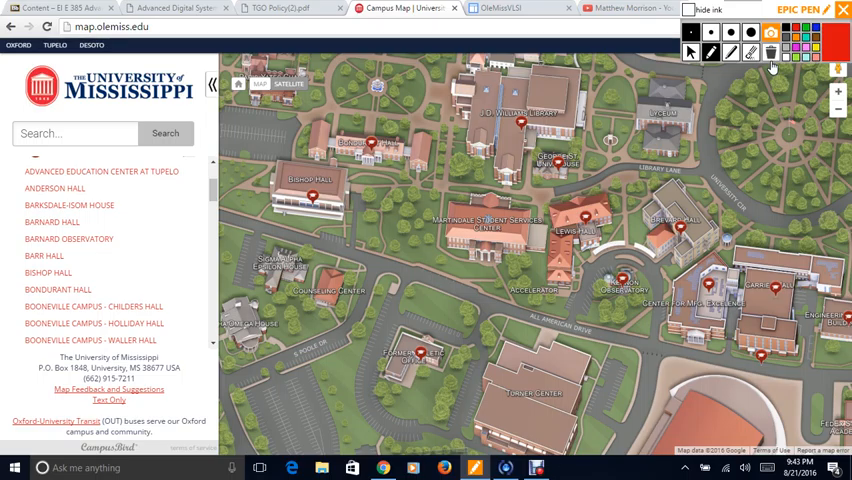
drag(315, 245, 365, 240)
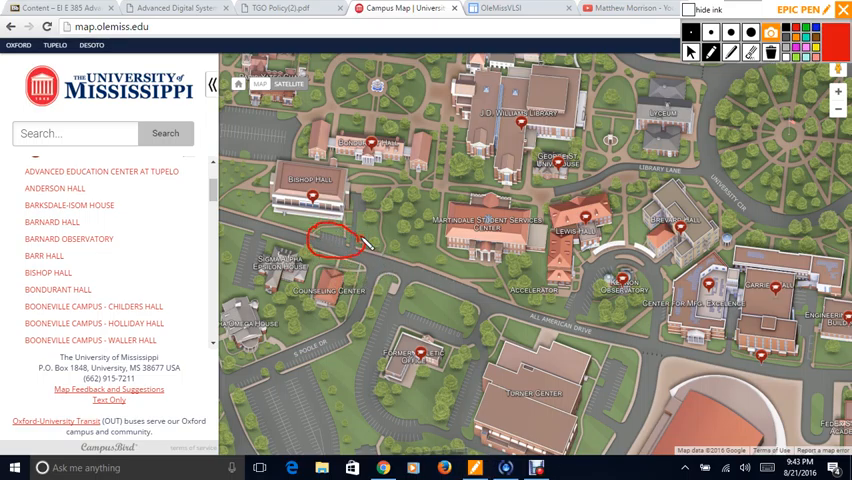
drag(330, 240, 375, 260)
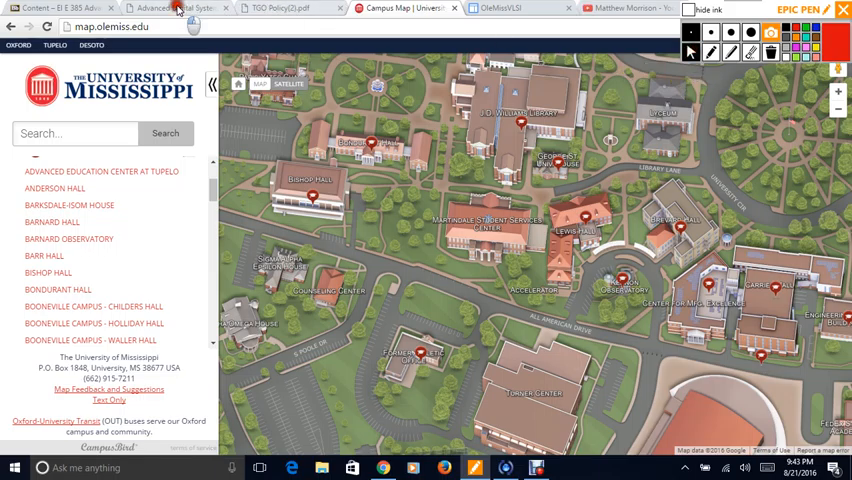
Return to syllabus page 2 and underline the TA office hours and textbook lines in red ink
click(175, 8)
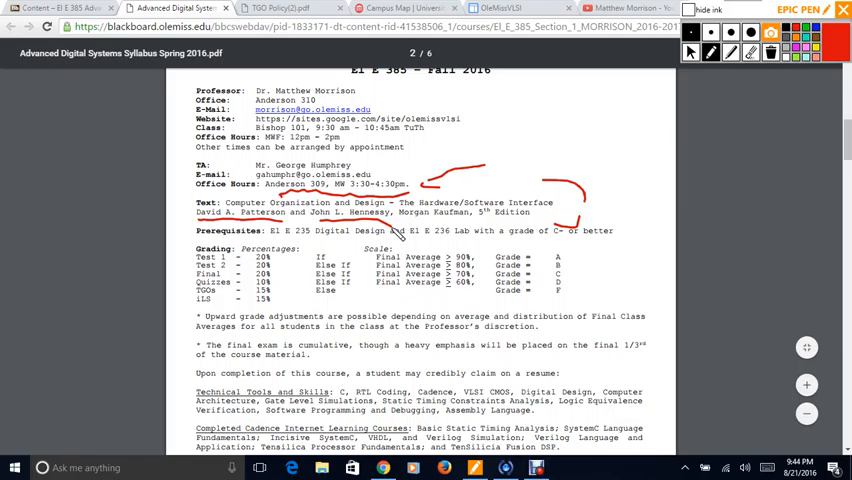
click(770, 58)
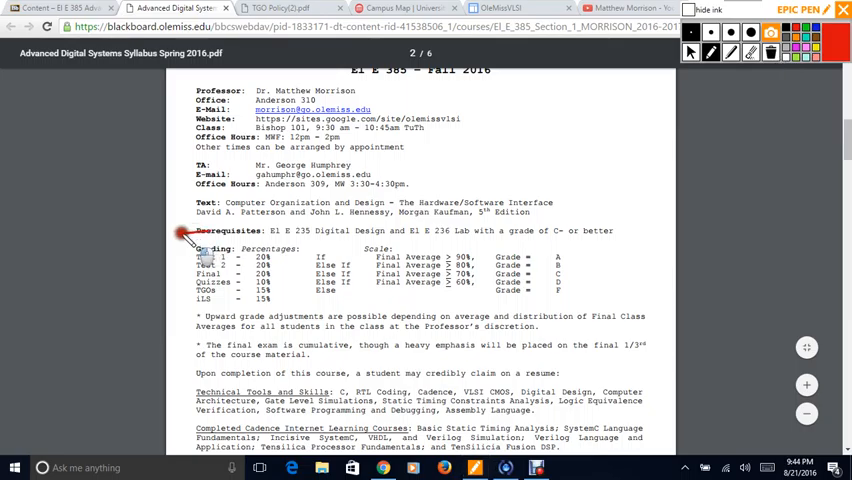
Circle the grading percentages and scale, clear it, and underline the Prerequisites line
drag(180, 230, 590, 300)
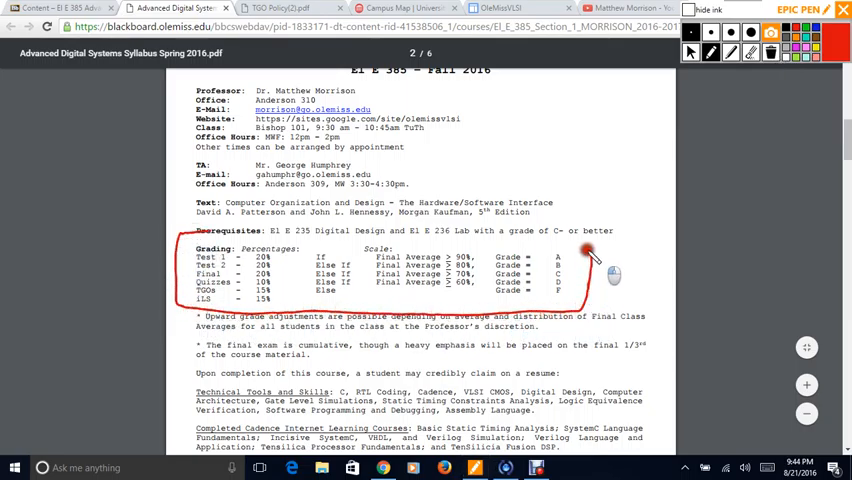
click(770, 54)
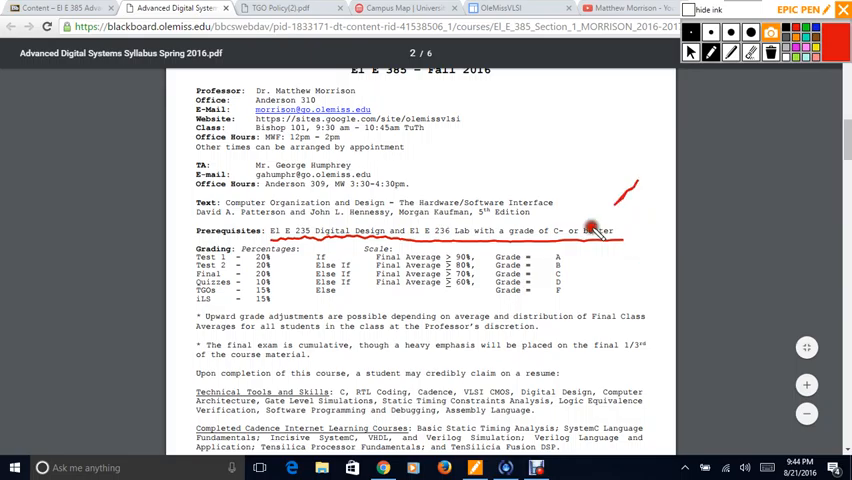
Mark the grade adjustment notes with an ink line at right, then erase all ink annotations
click(770, 52)
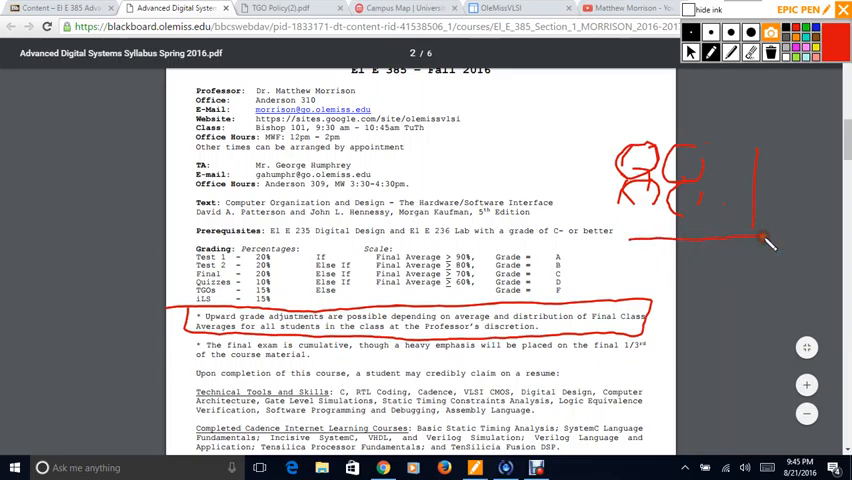
drag(765, 240, 790, 90)
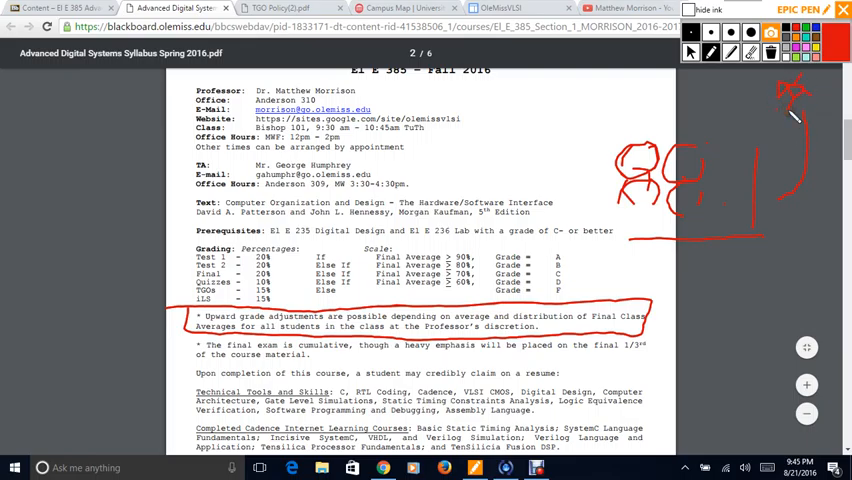
click(771, 54)
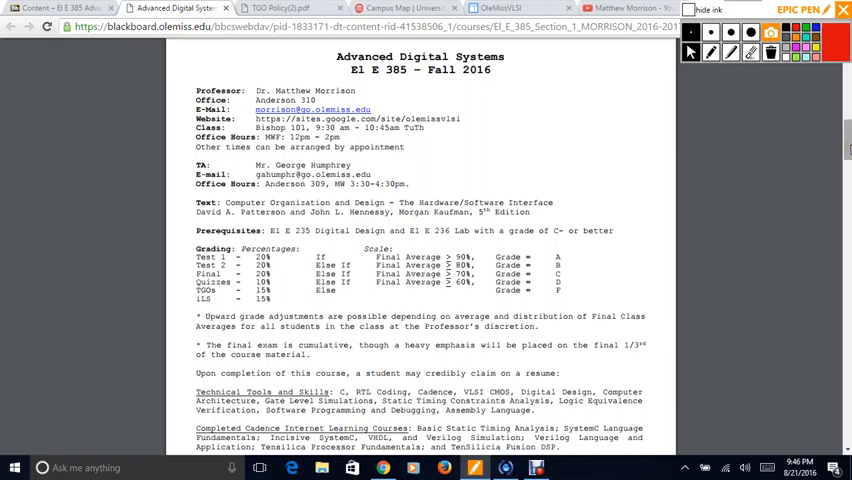
Scroll down to the resume claims, Cadence courses and ABET Objectives sections
scroll(down, 3)
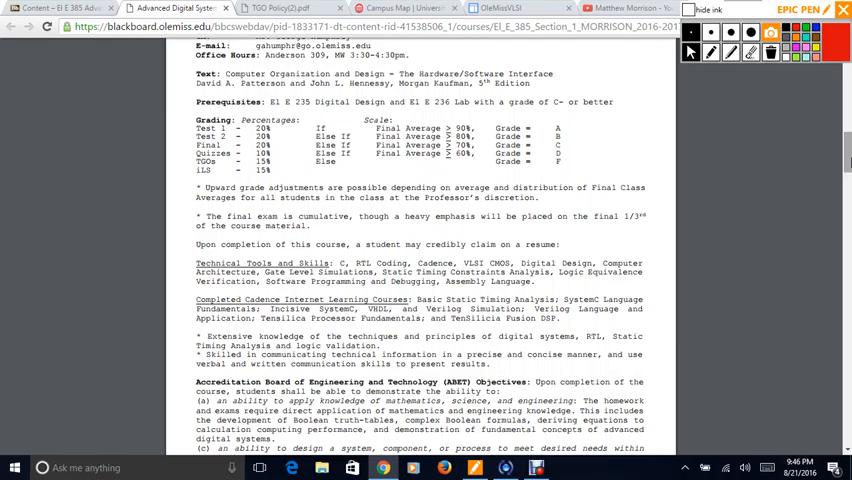
scroll(down, 3)
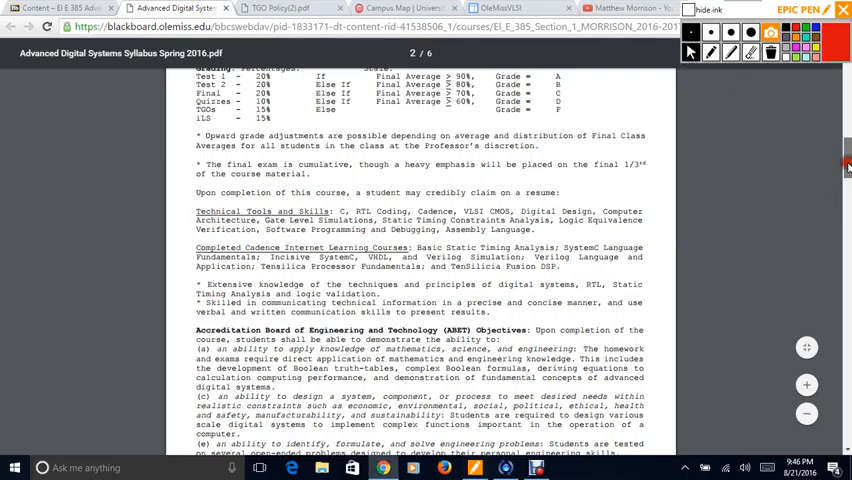
Scroll onto page 3 showing ABET objectives (f)–(k) and the start of Course Policies
scroll(down, 3)
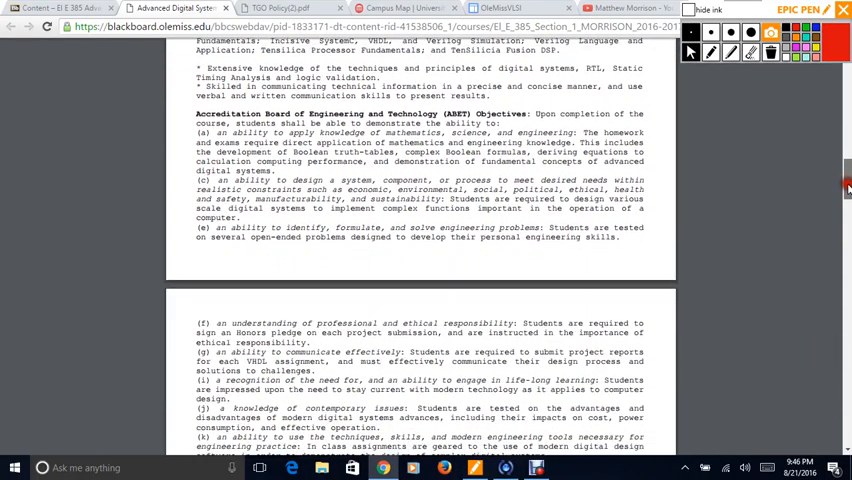
scroll(down, 3)
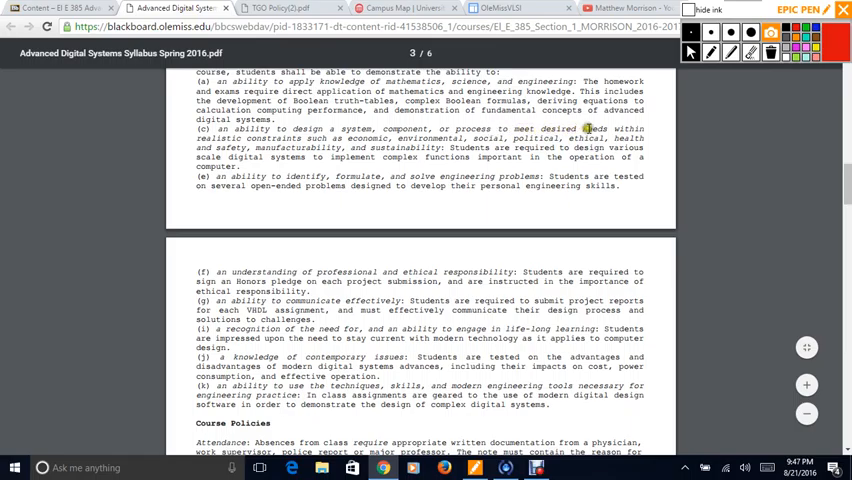
mouse_move(329, 138)
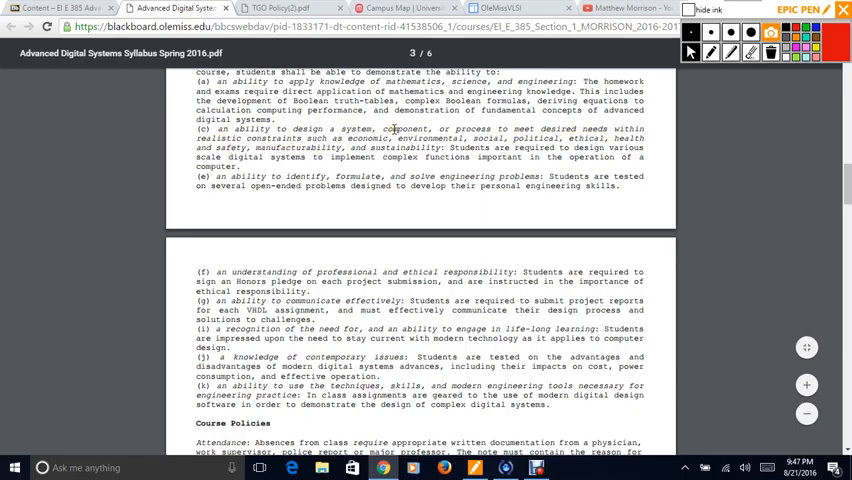
scroll(up, 3)
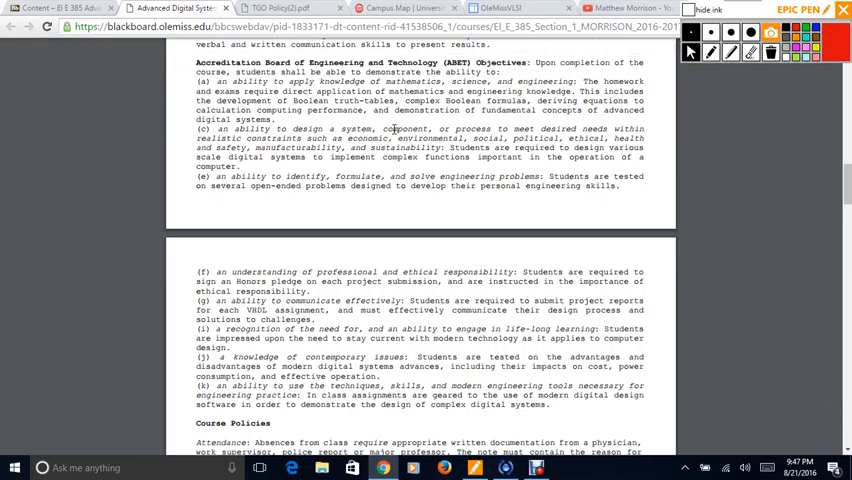
mouse_move(291, 316)
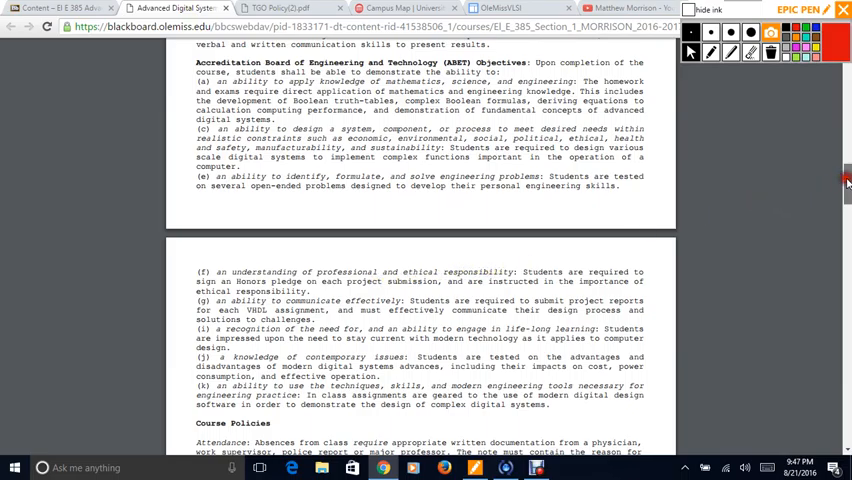
scroll(down, 3)
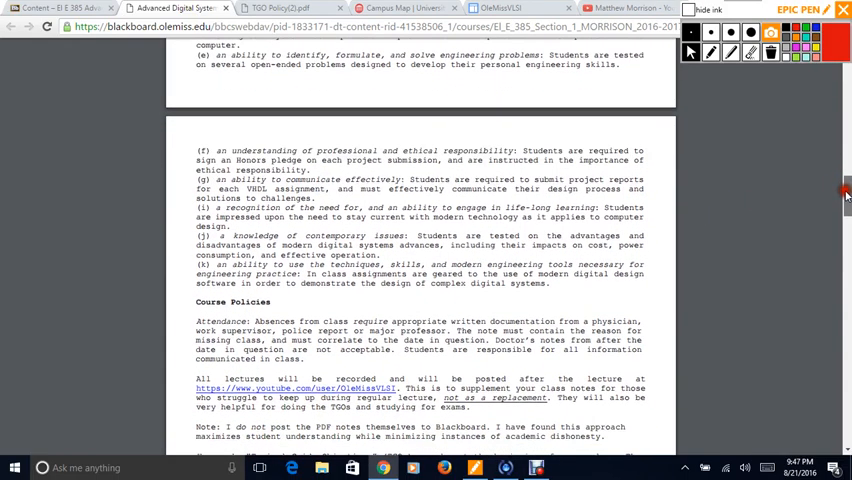
scroll(down, 3)
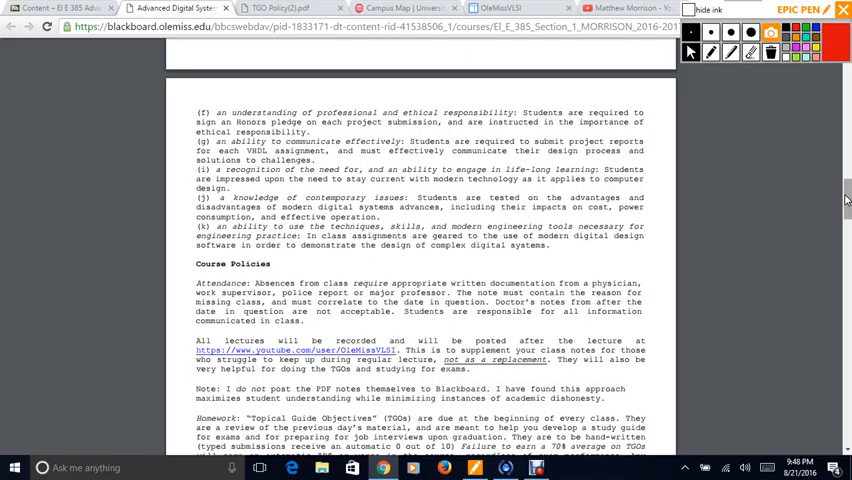
Scroll down the syllabus to the OleMissVLSI YouTube lecture-recording link under Course Policies
scroll(down, 3)
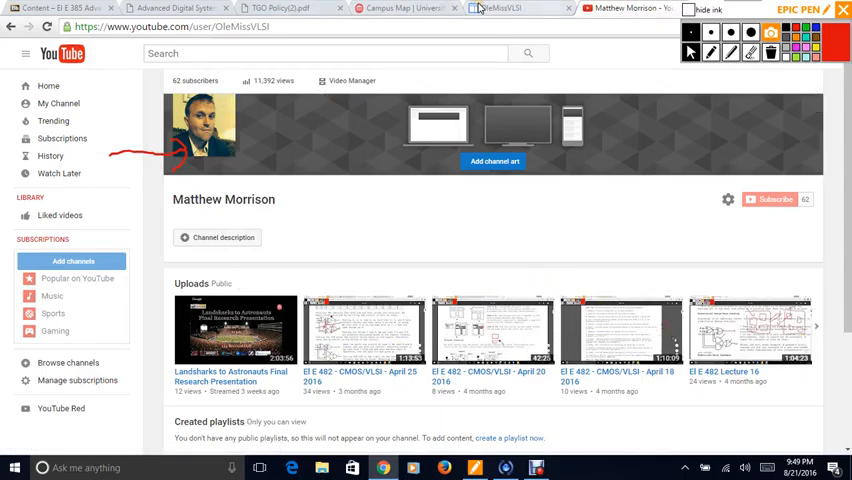
click(170, 8)
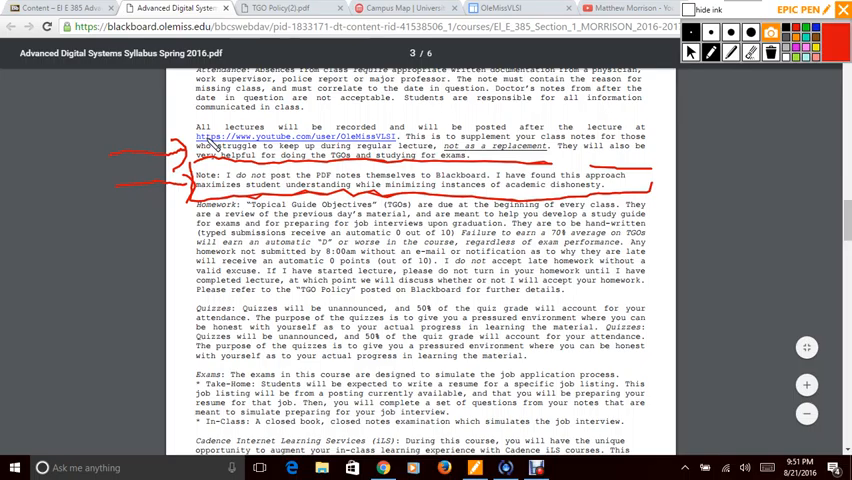
Clear all red Epic Pen ink from syllabus page 3, leaving the homework and quiz paragraphs unmarked
click(772, 54)
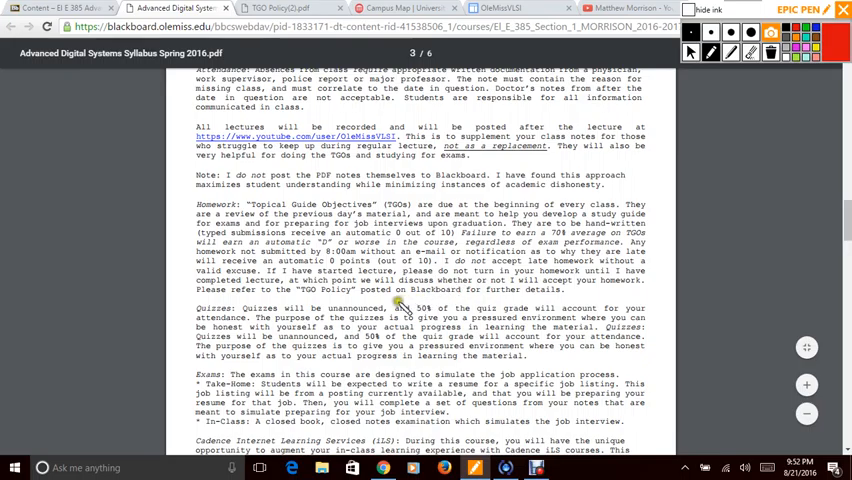
mouse_move(398, 305)
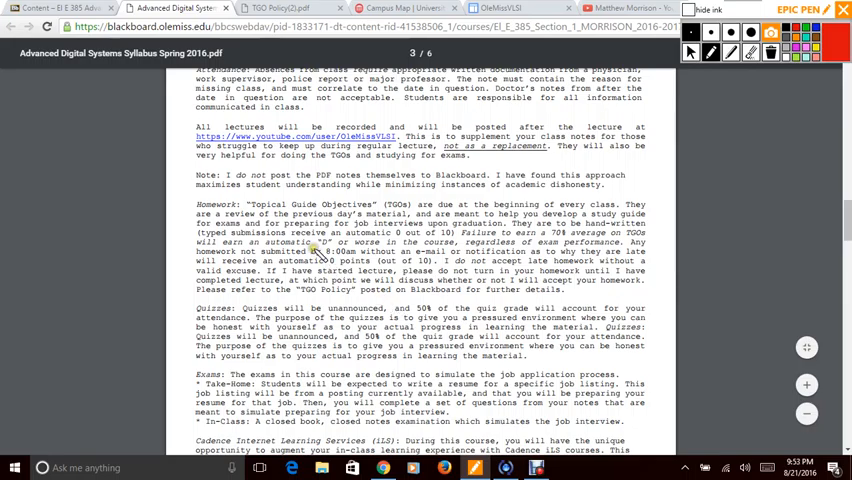
mouse_move(477, 308)
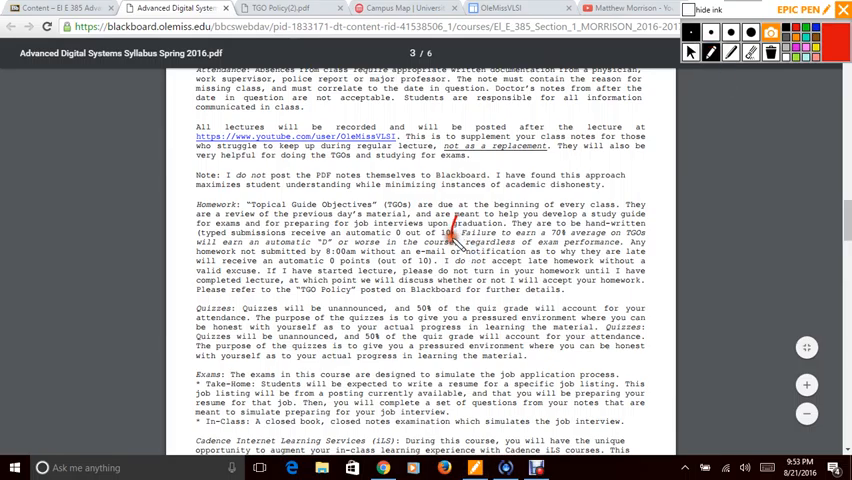
Draw an ink stroke across the Content page list of Syllabus, Extra Credit Lecture 0 and TGOs
drag(455, 235, 670, 240)
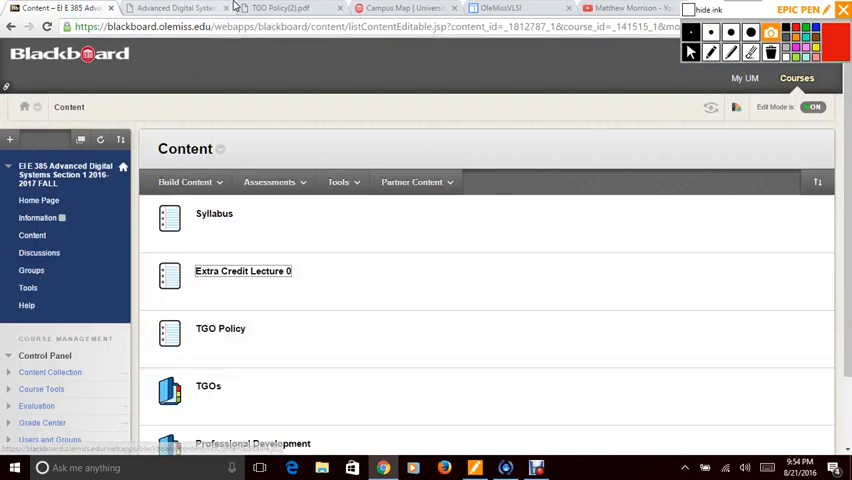
Bring up the TGO Policy(2).pdf and scroll to its handwritten-TGO guide sheet text
click(280, 8)
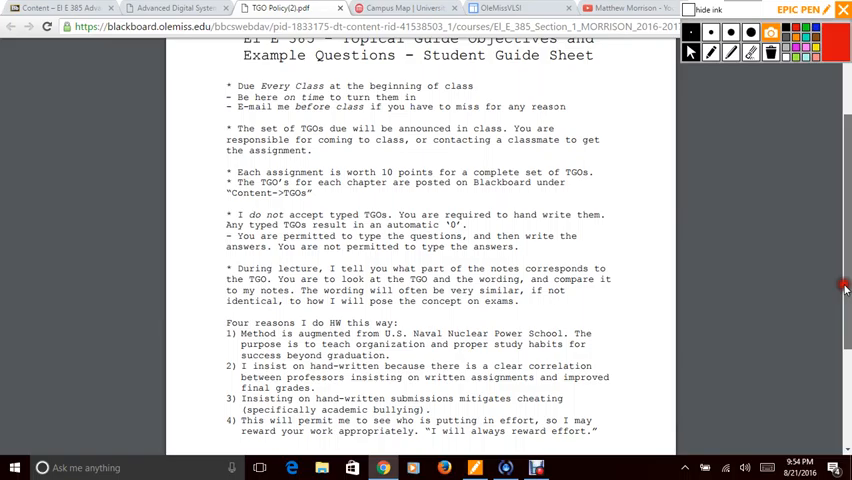
scroll(down, 3)
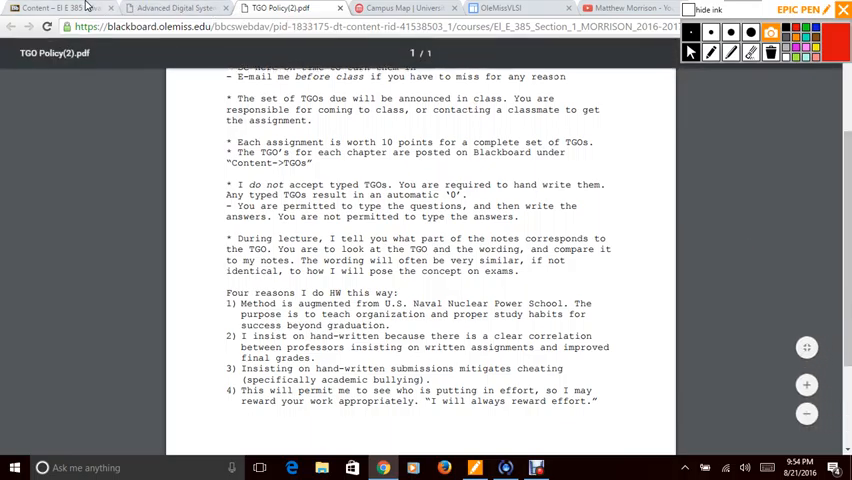
Return to the course Content page, look into the TGOs folder, then revisit the TGO Policy PDF
click(55, 8)
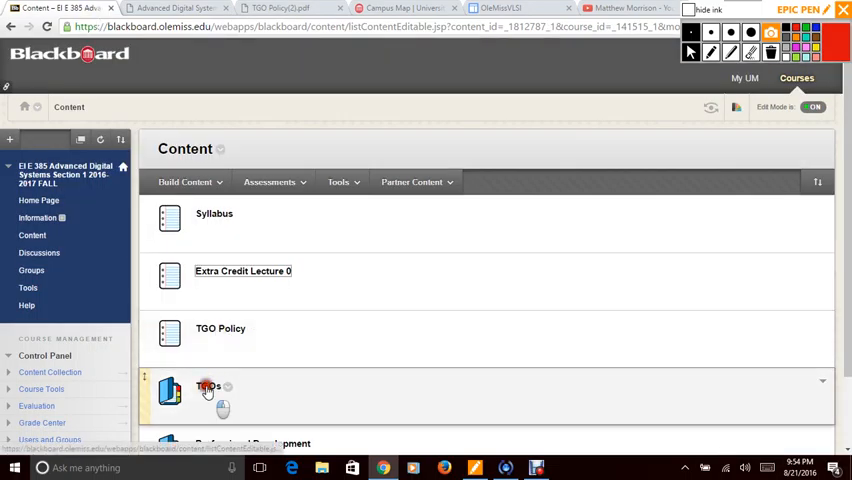
click(208, 386)
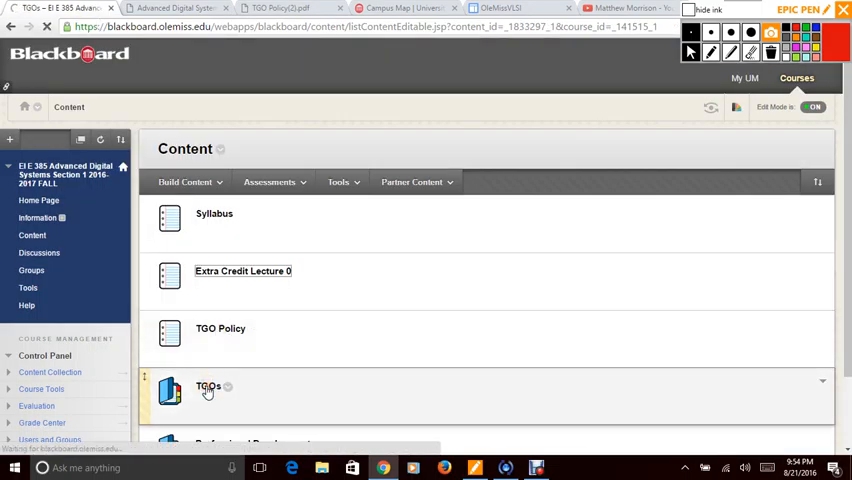
click(208, 387)
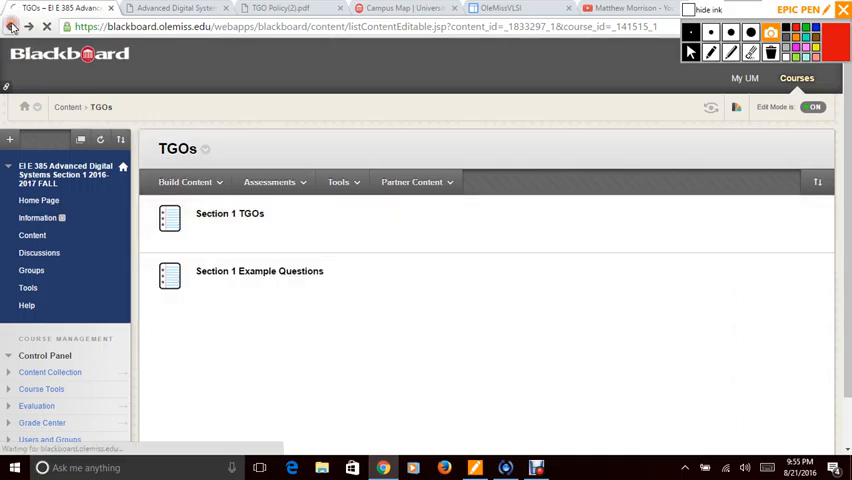
click(14, 27)
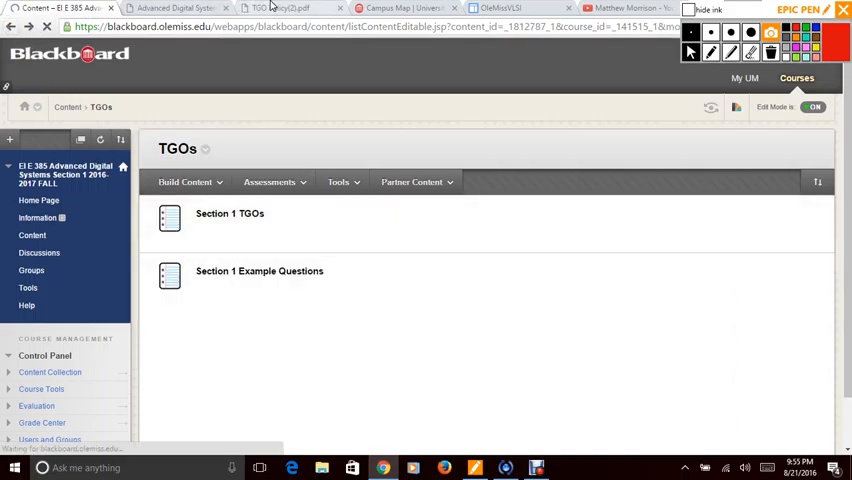
click(285, 8)
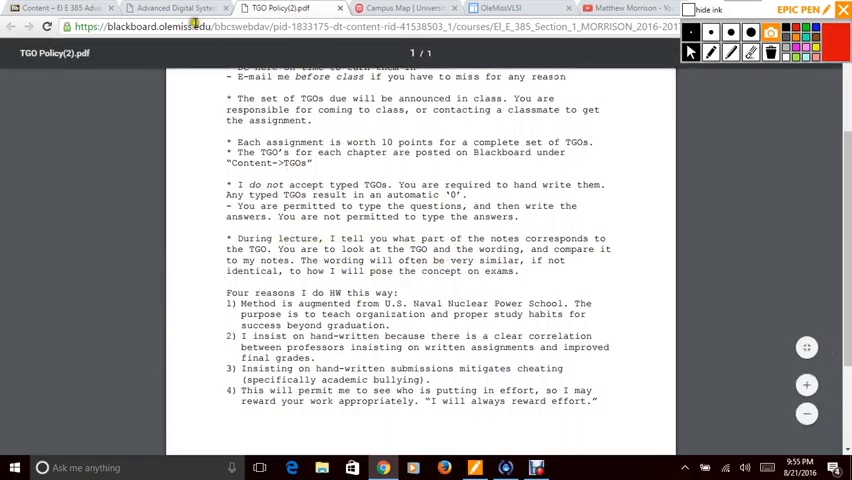
Go back into the TGOs folder and open Section 1 TGOs with its Chapter 1 question PDF
click(50, 8)
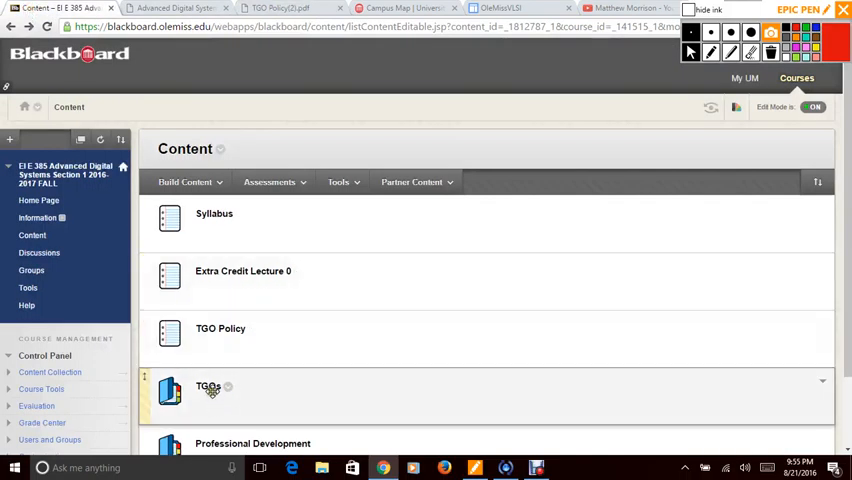
click(208, 387)
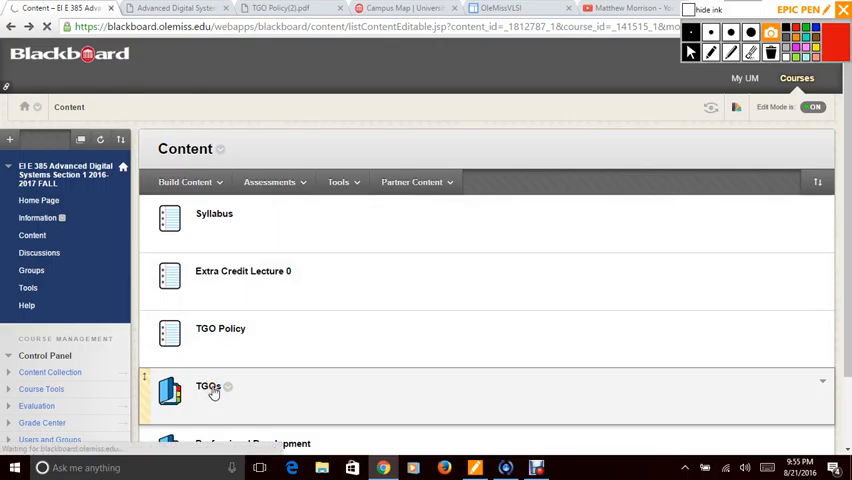
click(208, 387)
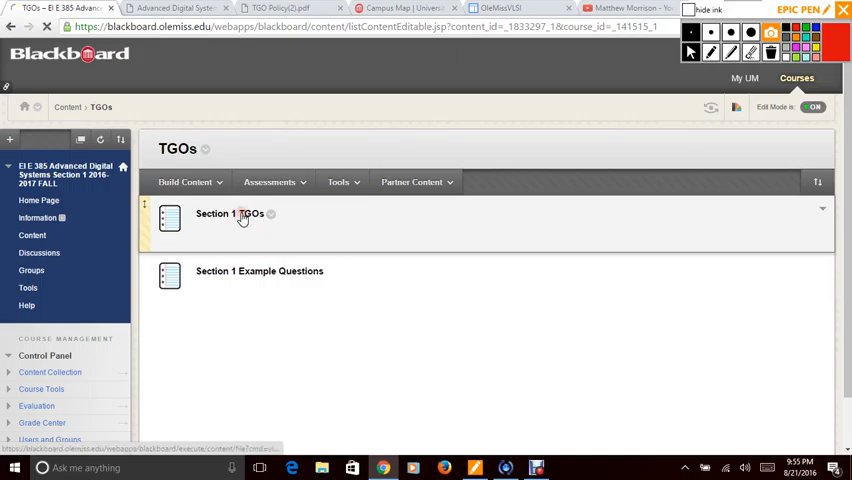
click(243, 213)
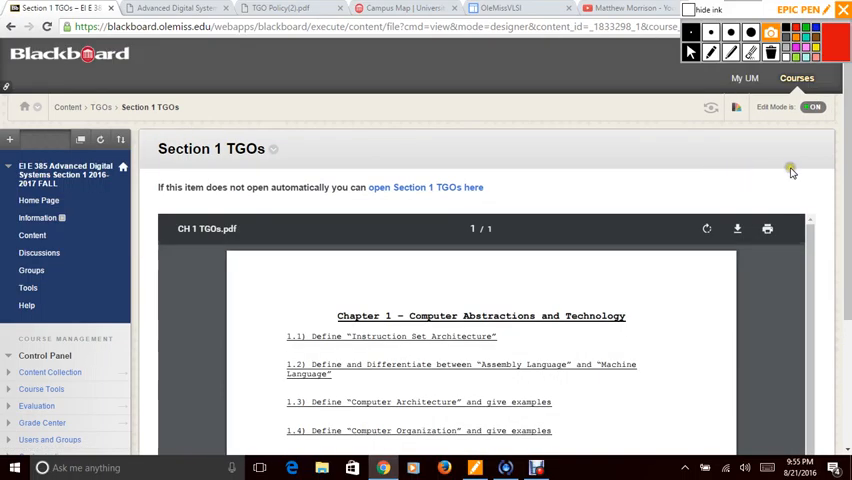
Scroll through the Chapter 1 TGO questions, clear the stray selection, and return to the TGO Policy PDF
scroll(down, 3)
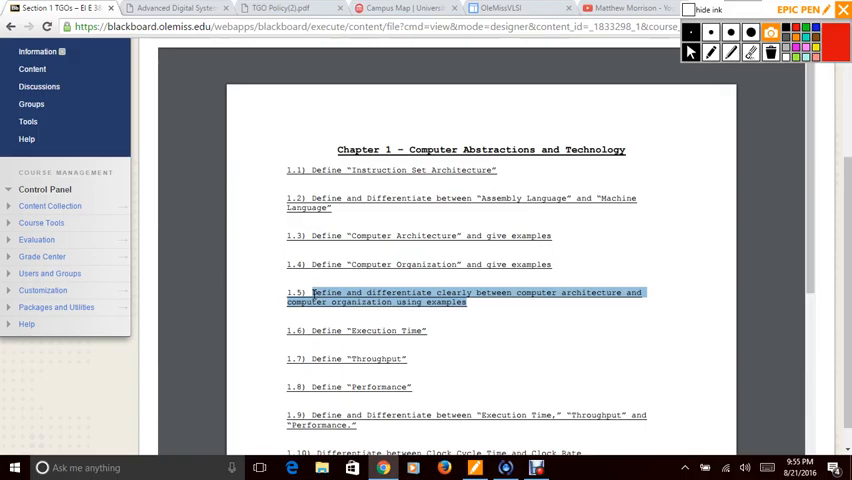
click(312, 292)
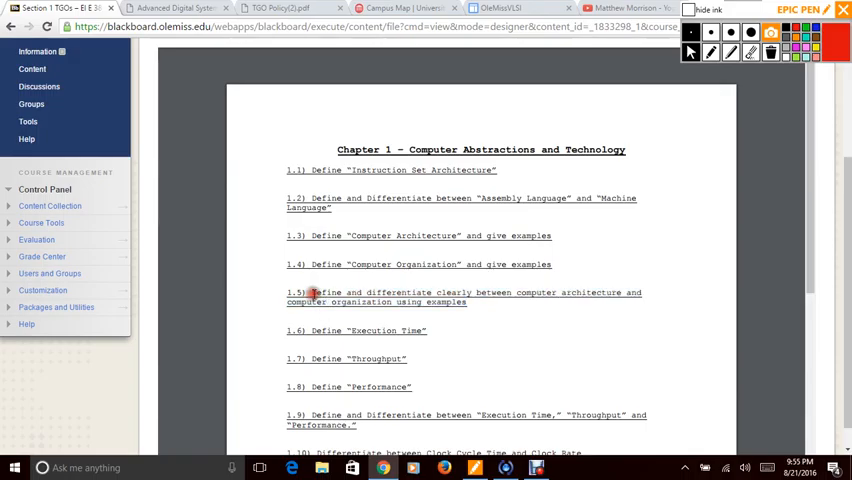
click(285, 8)
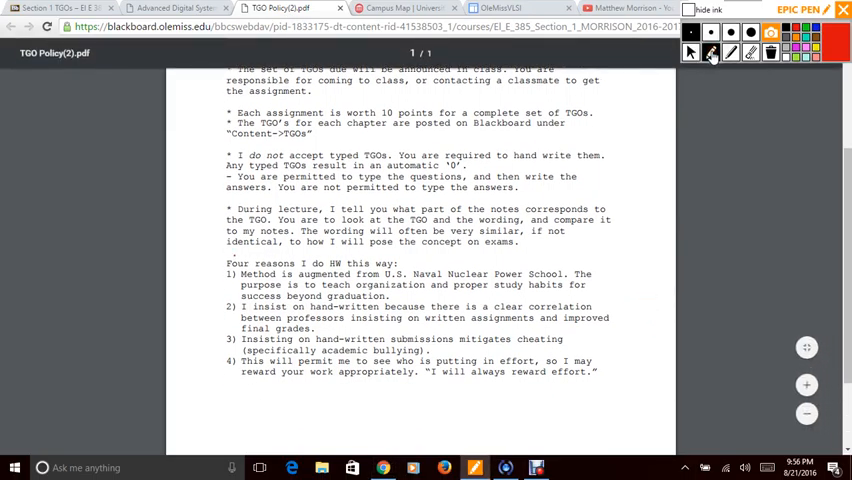
Ink-bracket the four reasons for handwritten homework, erase the marks, and return to the syllabus PDF
drag(215, 250, 258, 400)
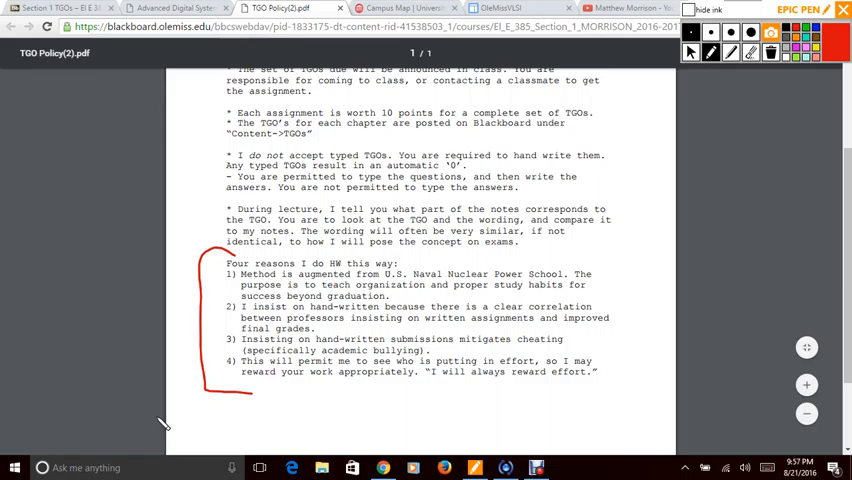
mouse_move(395, 428)
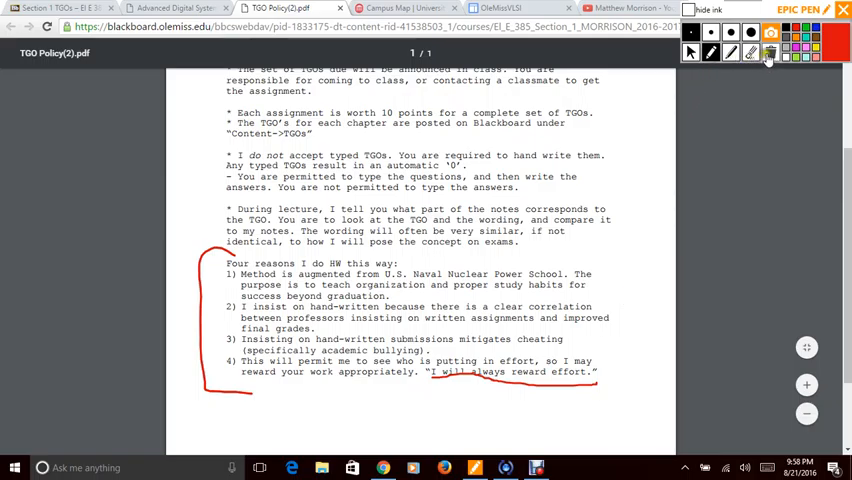
click(770, 52)
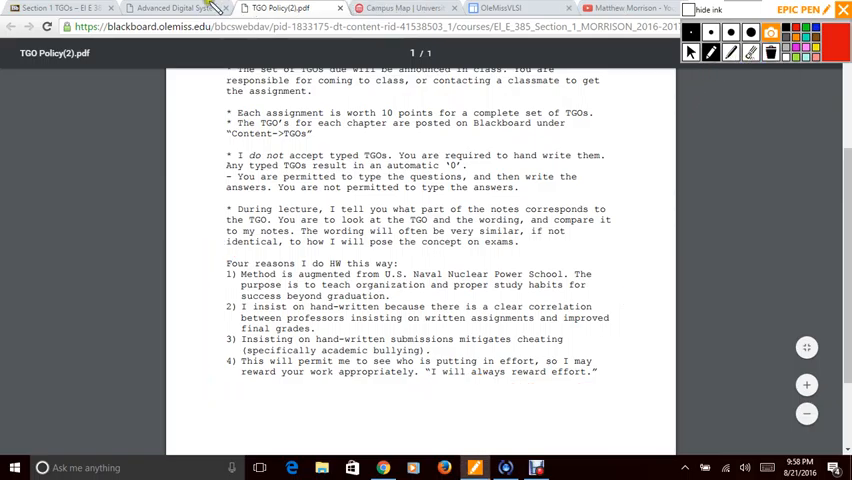
mouse_move(293, 8)
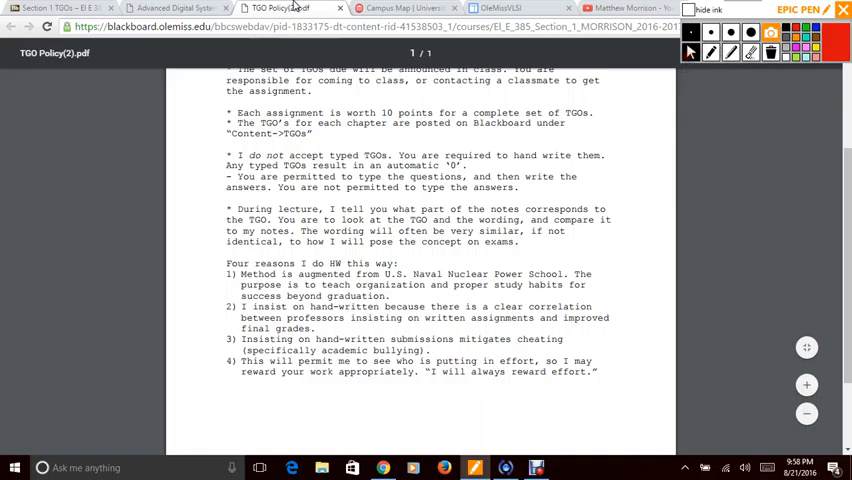
click(165, 8)
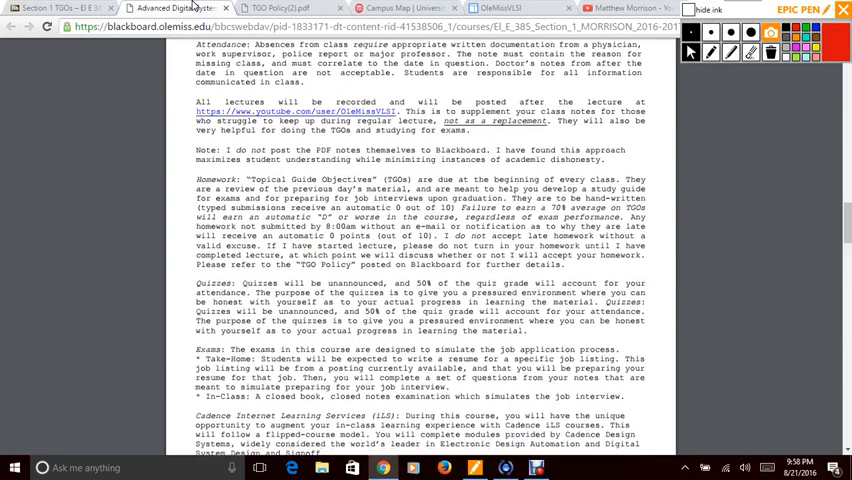
Scroll down through the syllabus PDF's policy pages
scroll(down, 3)
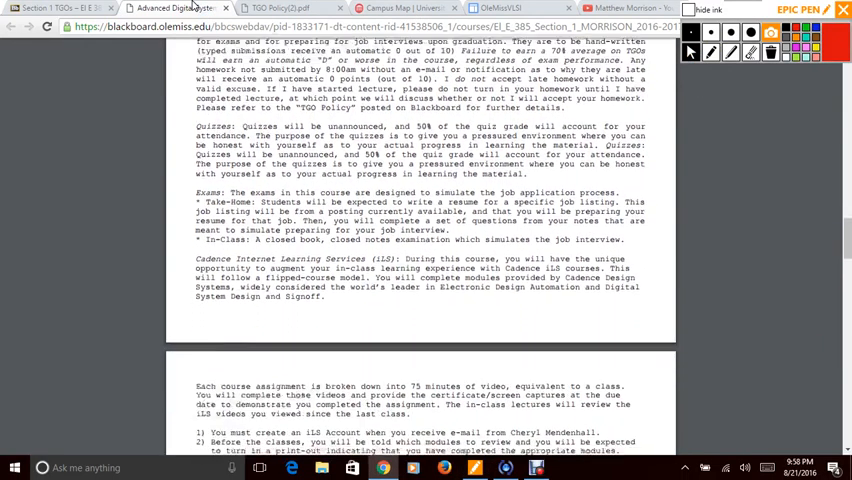
scroll(down, 3)
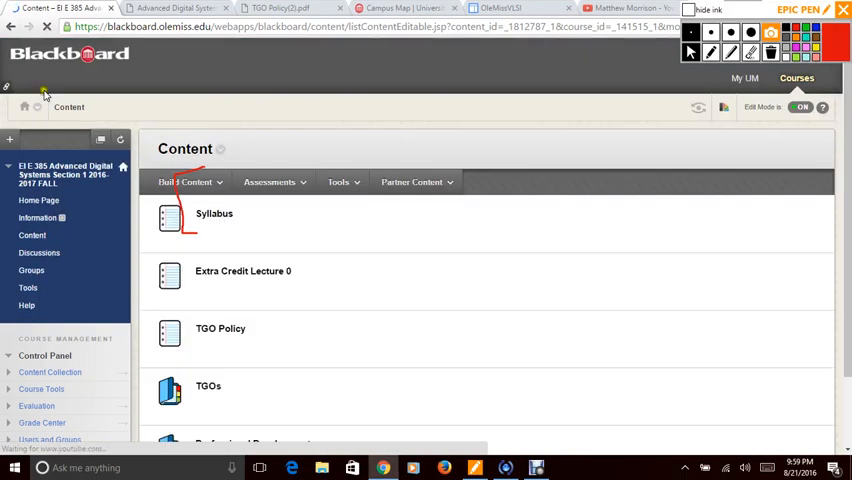
Scroll down the Content page and open the Professional Development folder with its resume resources
scroll(down, 3)
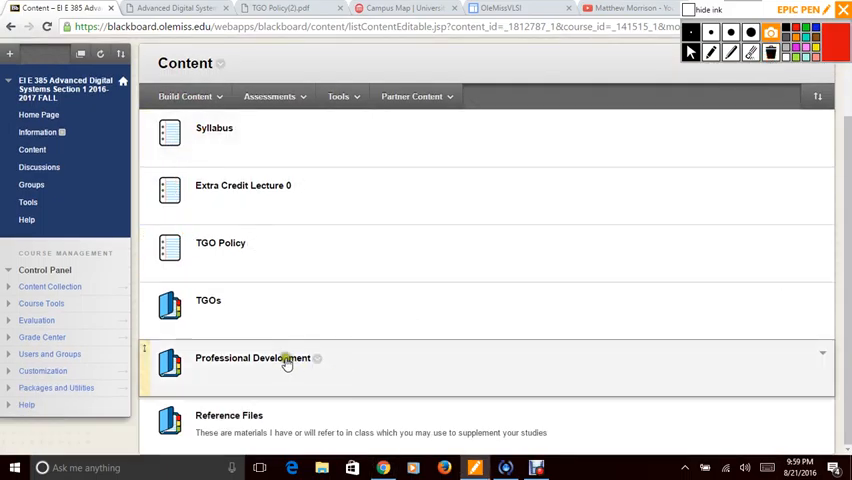
click(252, 358)
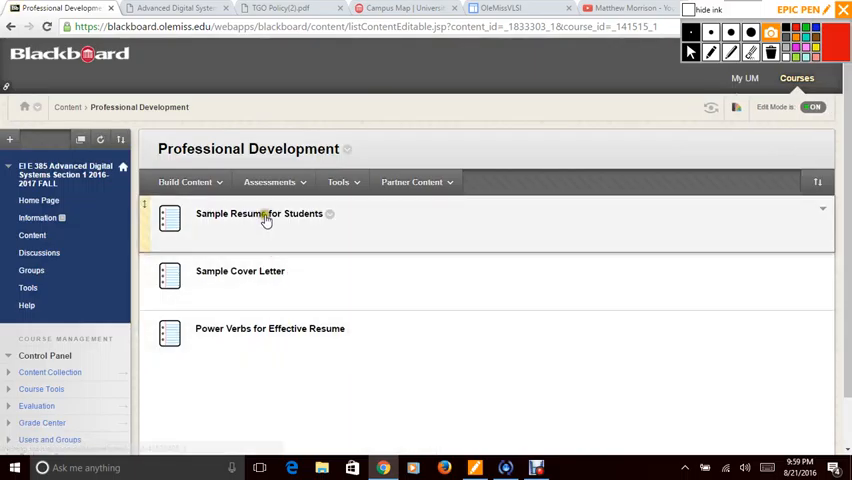
mouse_move(259, 277)
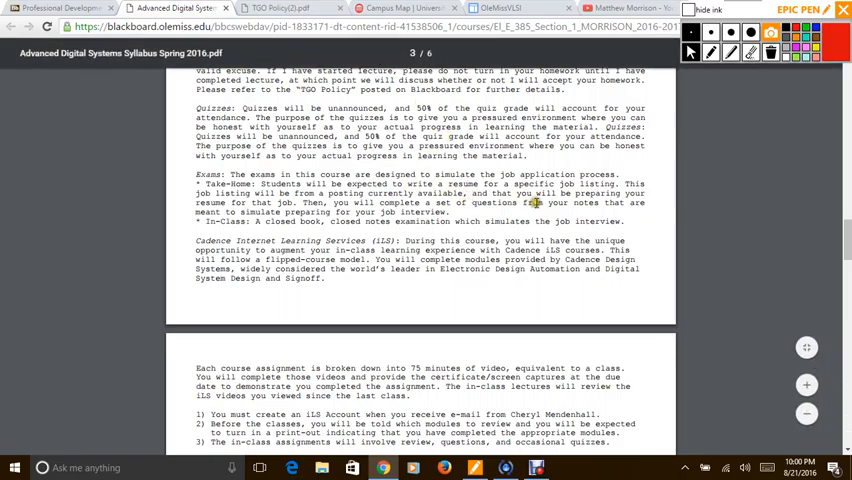
mouse_move(548, 204)
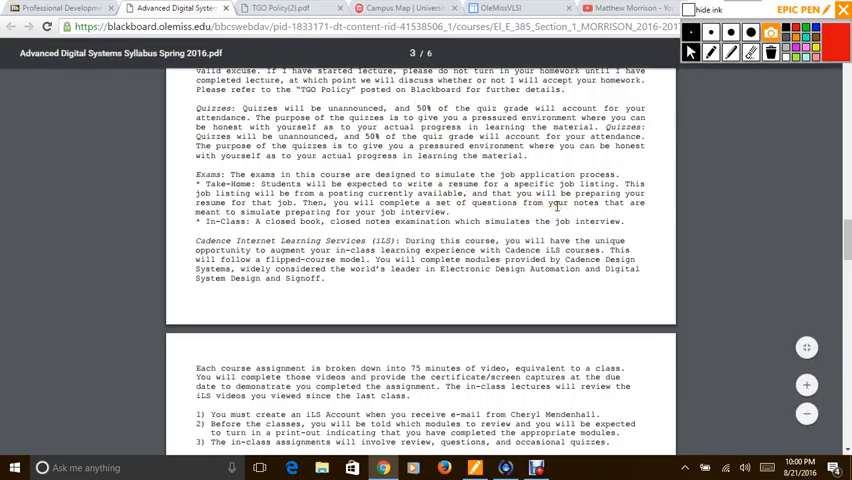
scroll(up, 3)
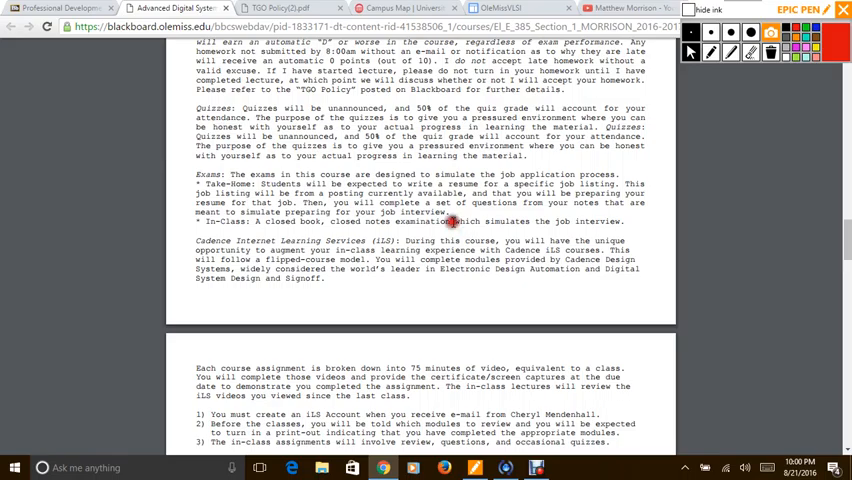
mouse_move(500, 227)
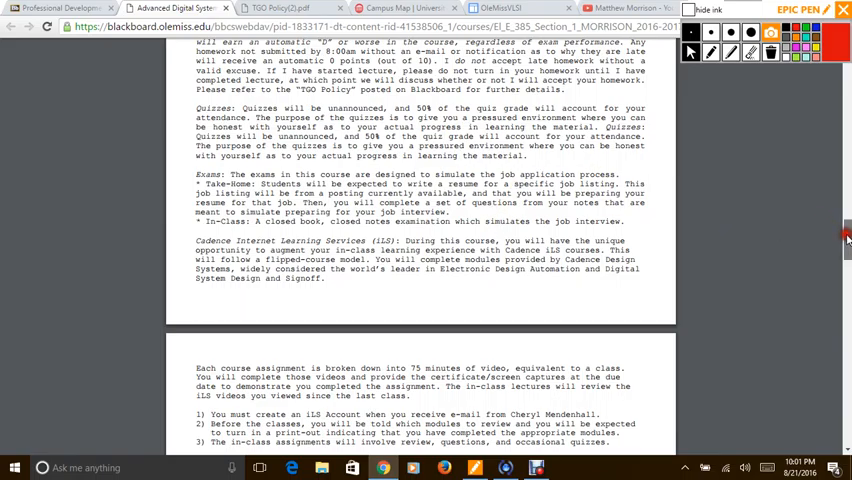
Scroll the syllabus down to page 4's Relevant Fall 2016 Dates and Course Schedule
scroll(down, 3)
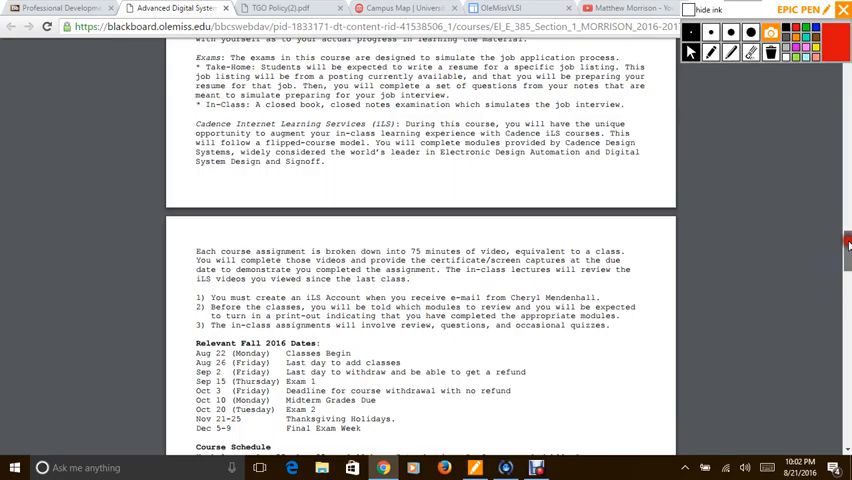
scroll(down, 3)
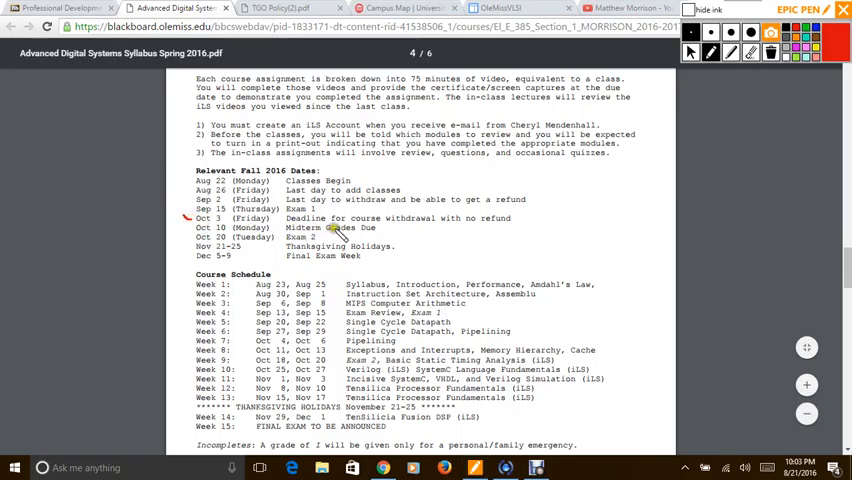
mouse_move(440, 235)
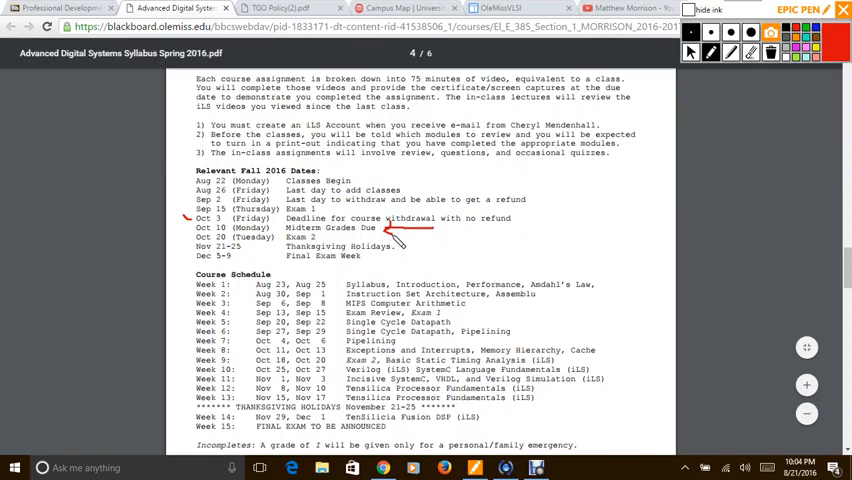
mouse_move(320, 255)
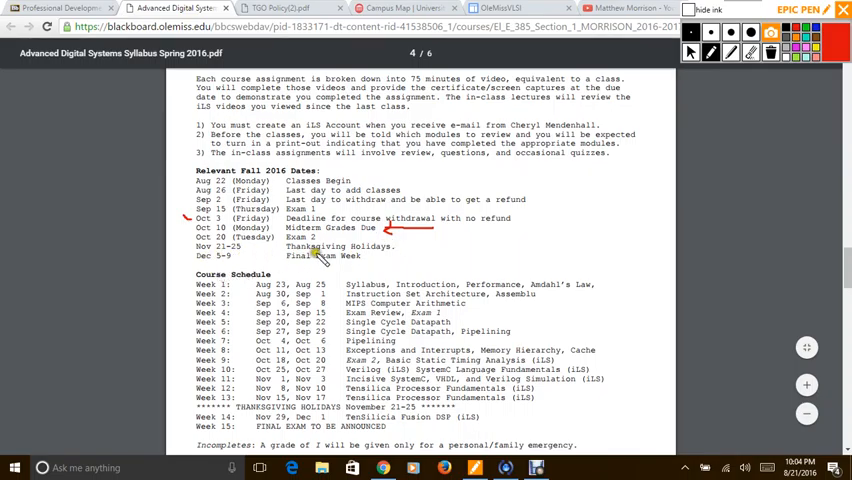
mouse_move(345, 262)
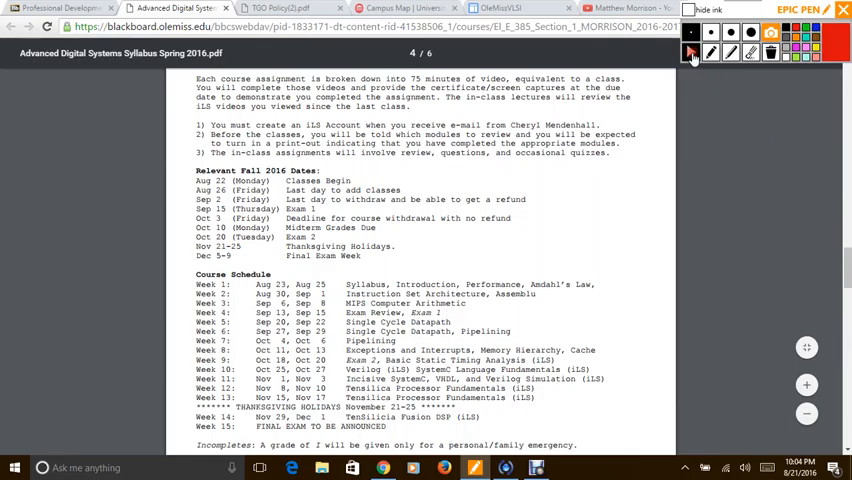
Bracket weeks 1 through 8 of the course schedule in red Epic Pen ink
scroll(down, 3)
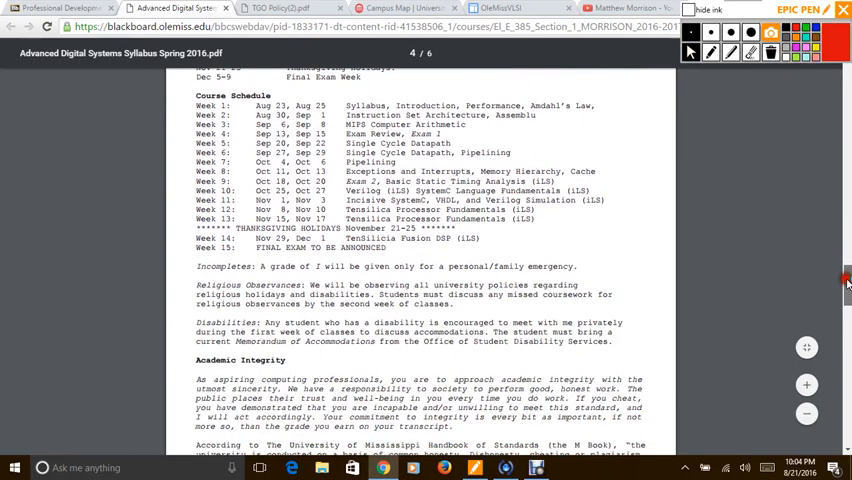
scroll(up, 3)
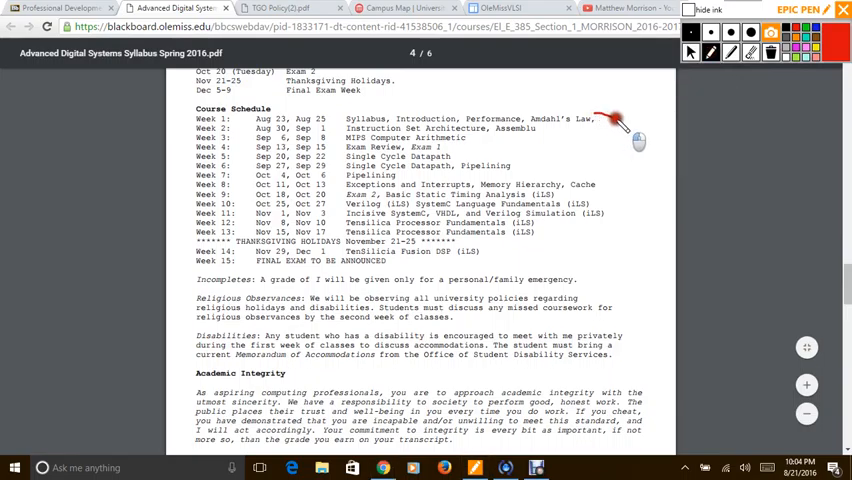
drag(605, 118, 600, 198)
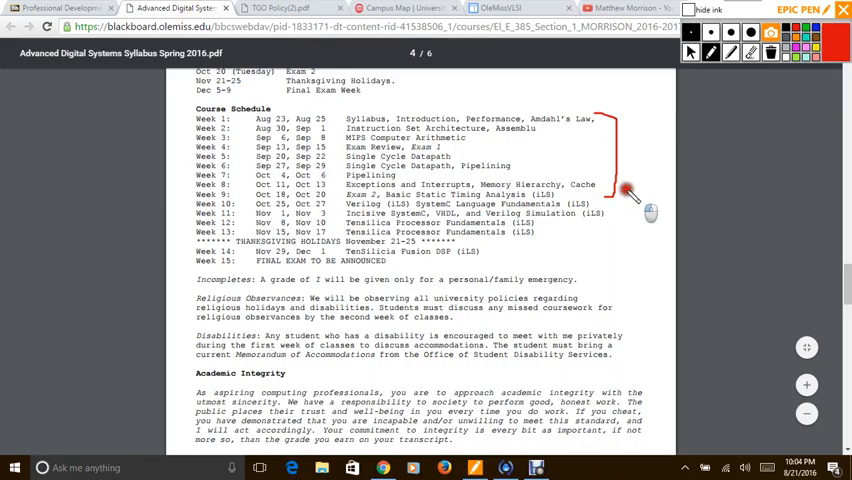
drag(625, 190, 625, 245)
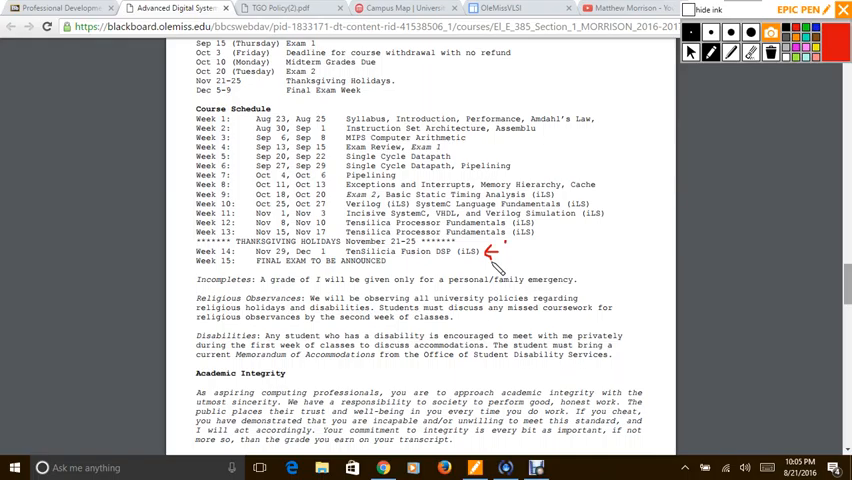
Draw a red arrow at Week 14 Fusion DSP and handwrite 'Pizza' beside it
drag(490, 260, 580, 270)
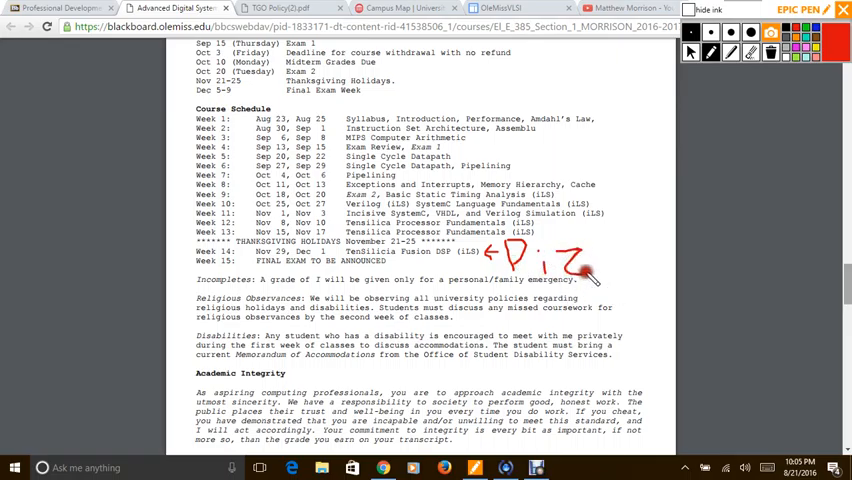
drag(580, 265, 645, 290)
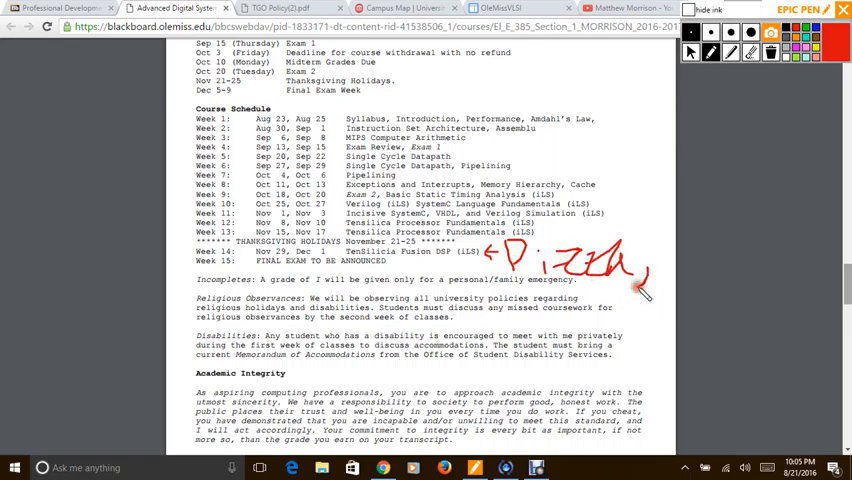
mouse_move(638, 287)
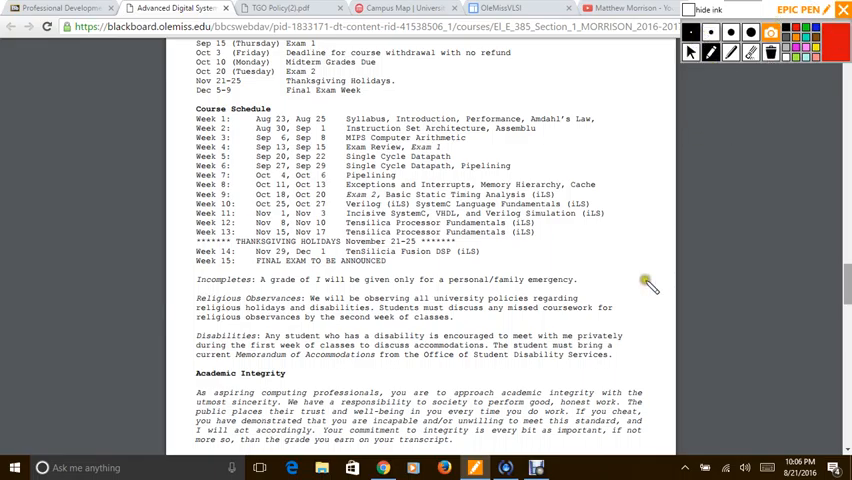
mouse_move(497, 307)
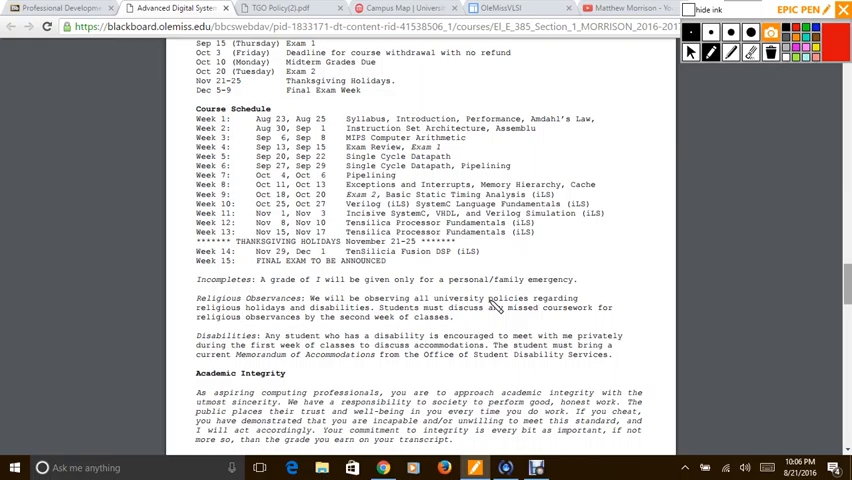
mouse_move(575, 290)
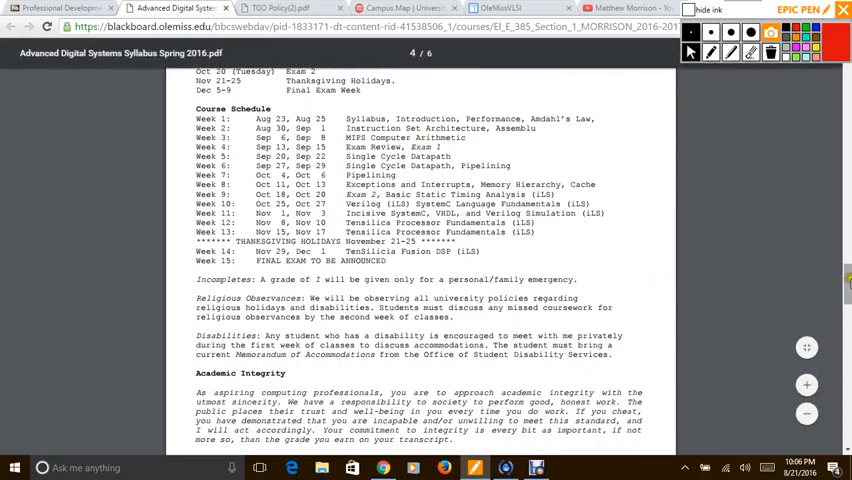
Scroll the syllabus PDF down to page 5's academic dishonesty offense policy
scroll(up, 3)
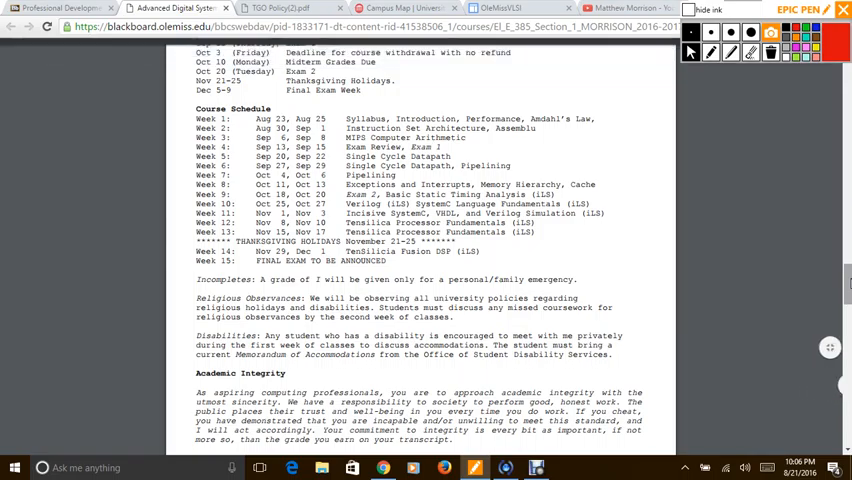
scroll(down, 3)
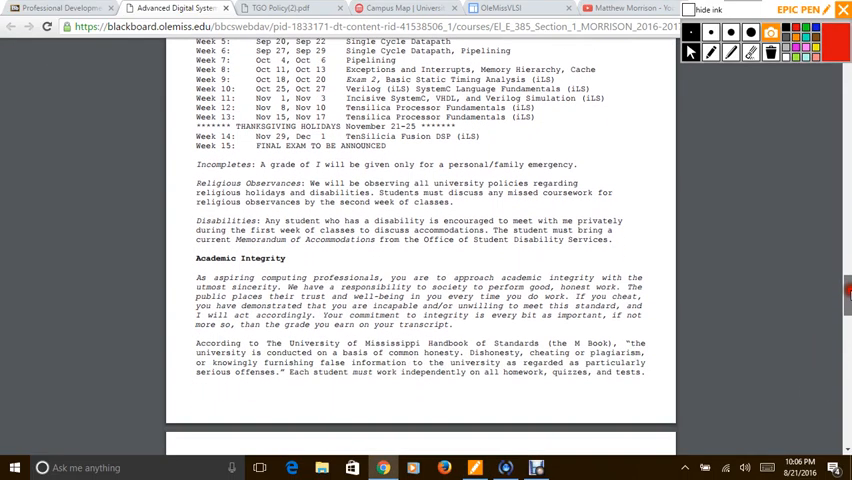
scroll(down, 3)
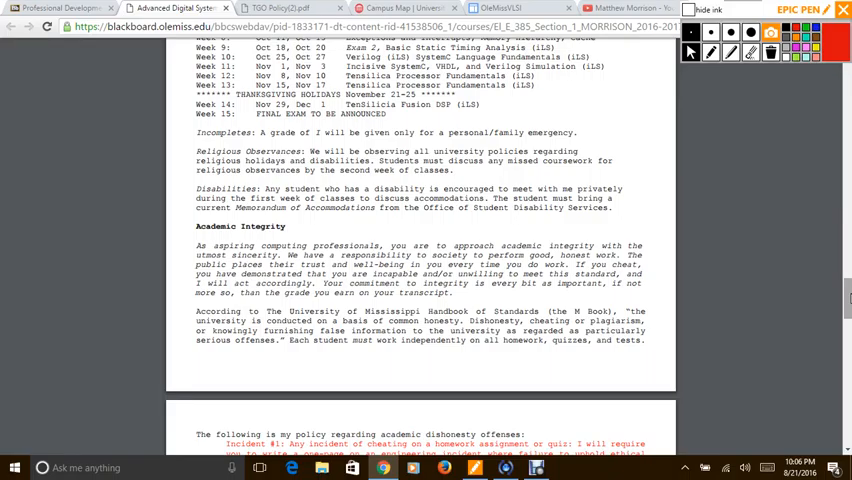
scroll(down, 3)
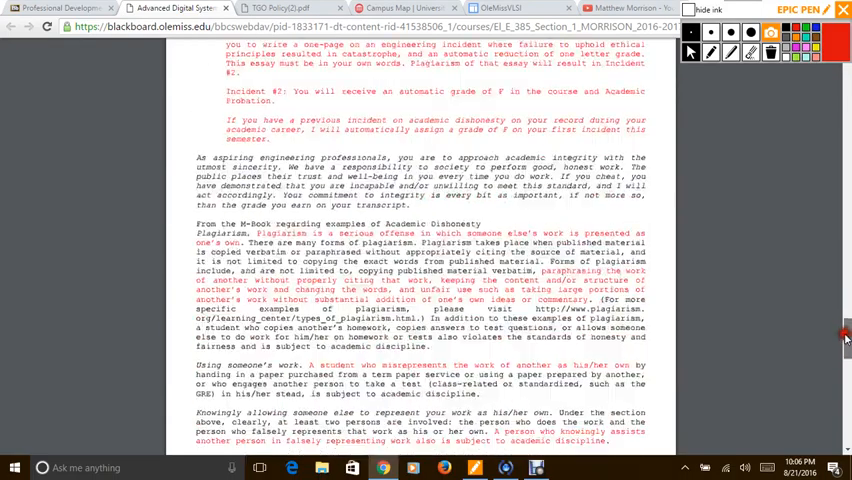
scroll(down, 3)
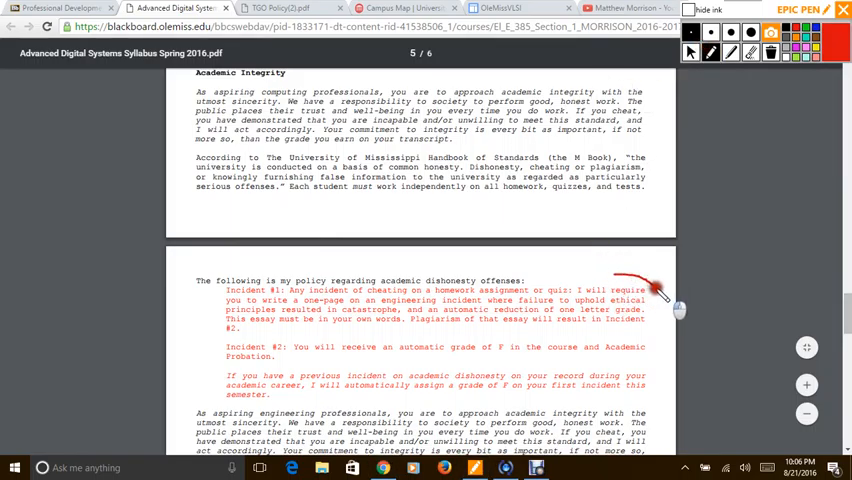
Bracket the Incidents #1 and #2 policy in red ink
drag(650, 285, 645, 405)
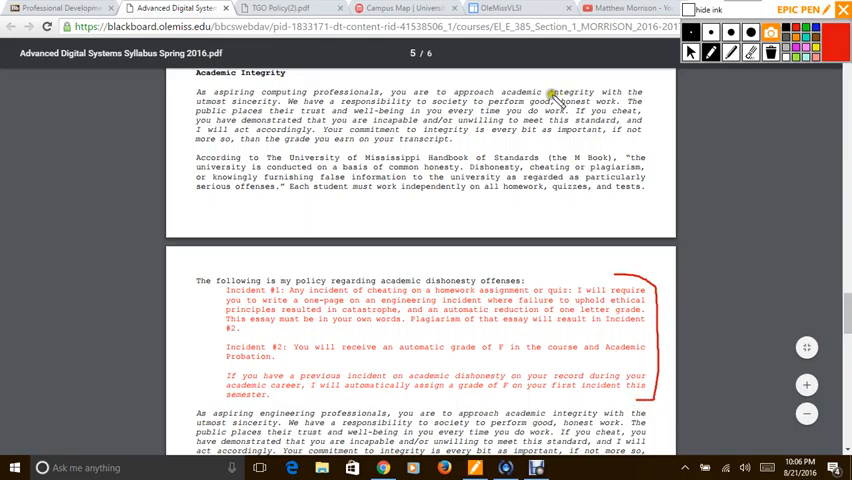
drag(185, 95, 185, 135)
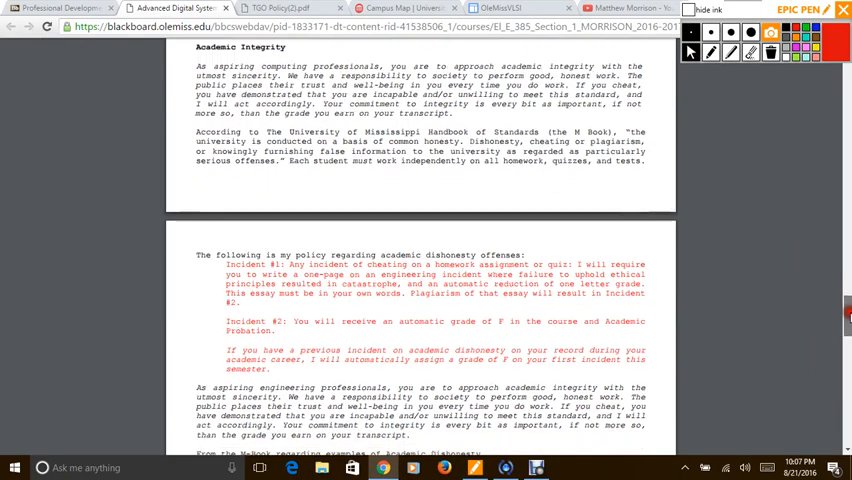
Draw a red bracket beside the dishonesty offense policy with the Epic Pen pen
scroll(down, 3)
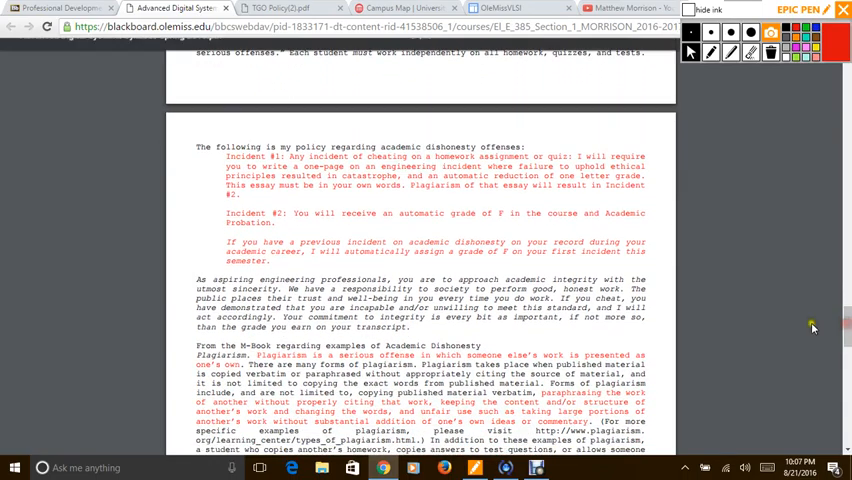
click(710, 53)
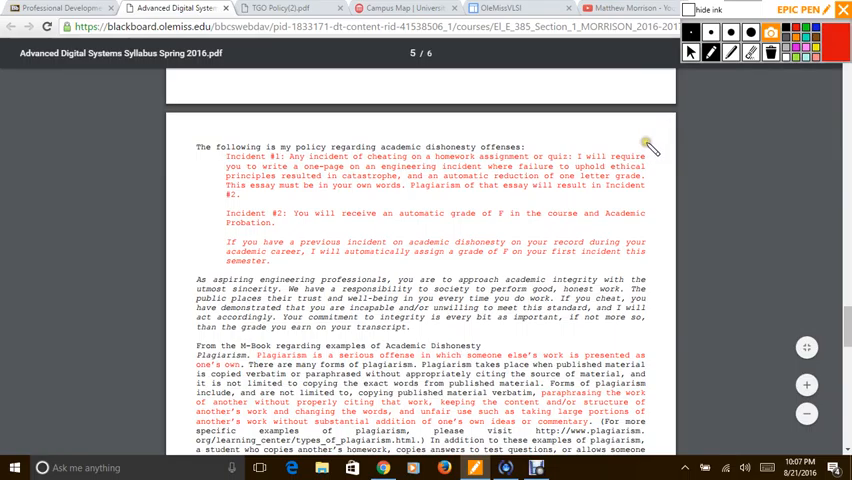
mouse_move(648, 148)
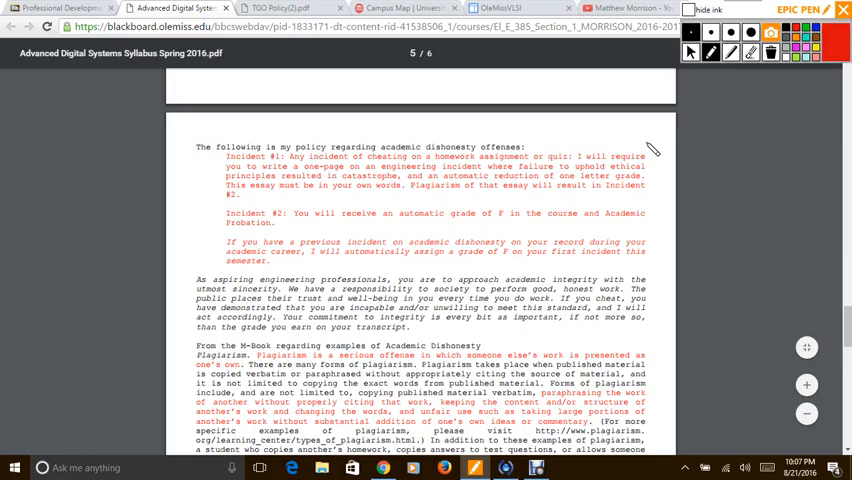
drag(650, 148, 652, 268)
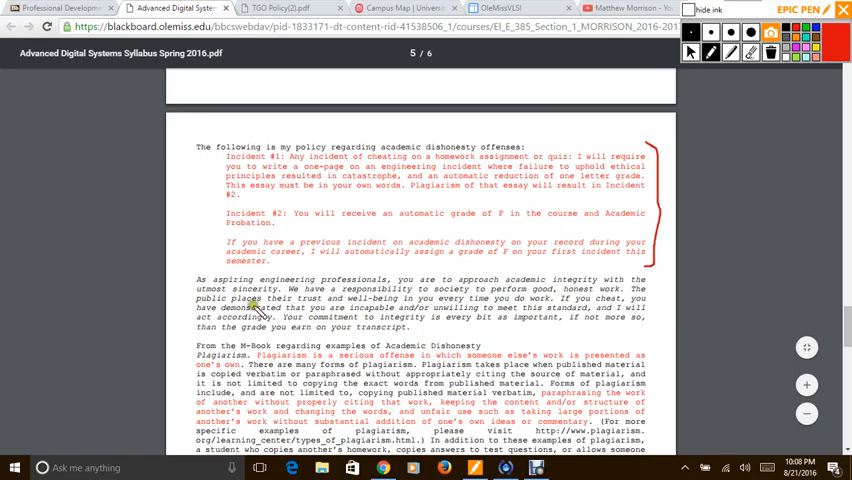
mouse_move(538, 268)
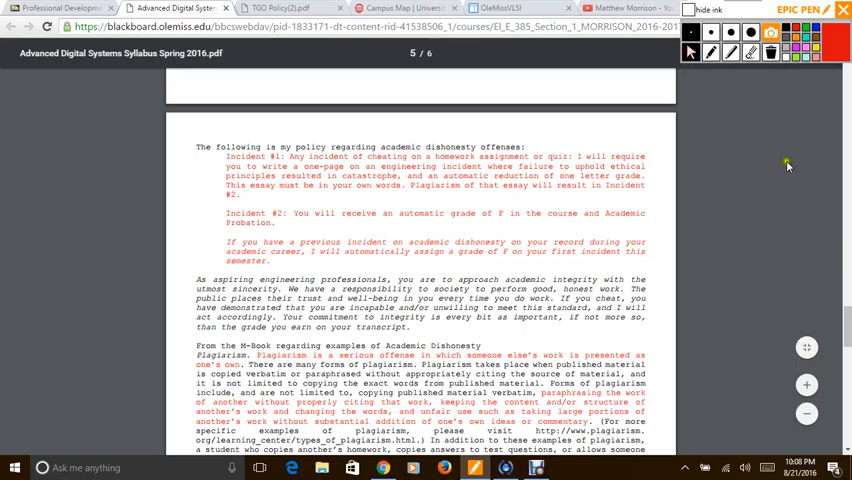
Scroll to the M-Book plagiarism and unfair advantage examples on page 5
scroll(down, 3)
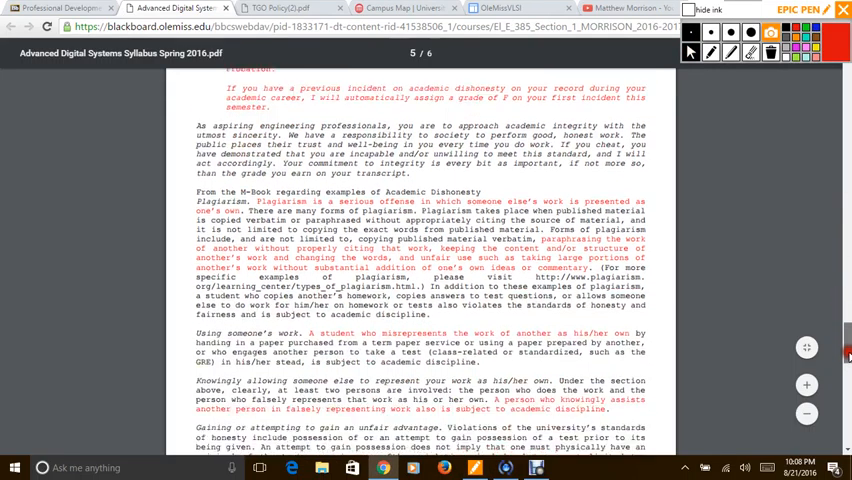
scroll(down, 3)
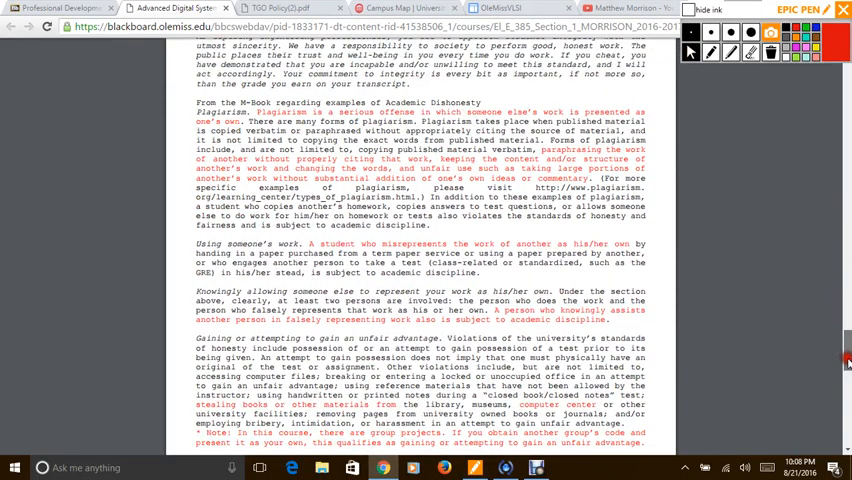
scroll(down, 3)
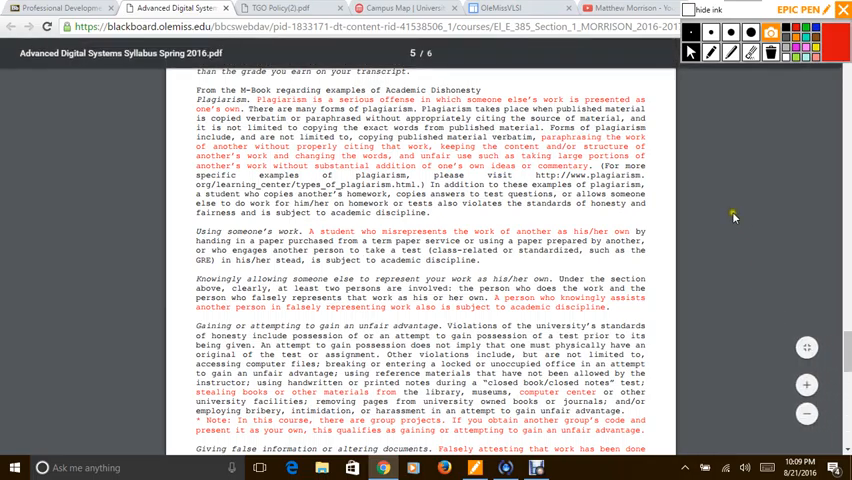
mouse_move(650, 160)
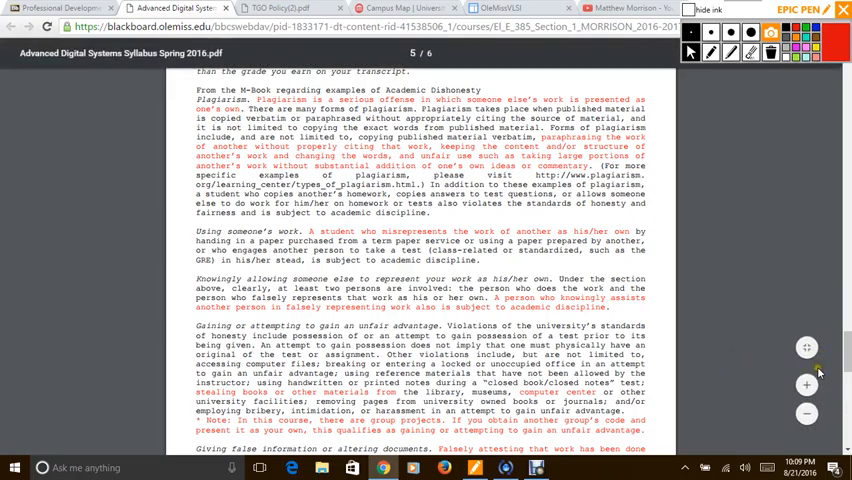
Scroll further to the giving false information section ending page 5
scroll(down, 3)
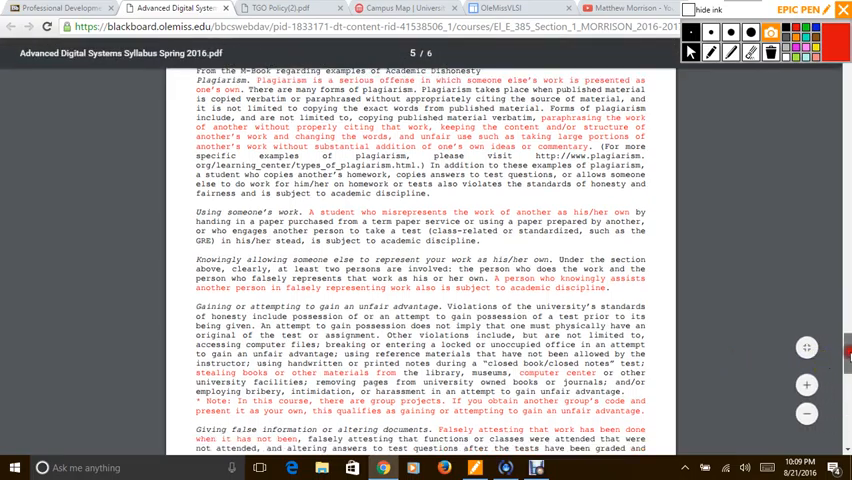
scroll(down, 3)
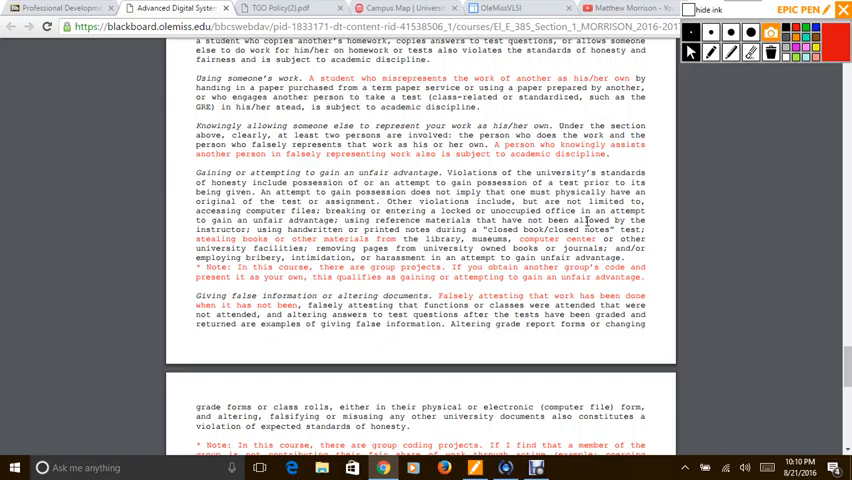
mouse_move(502, 203)
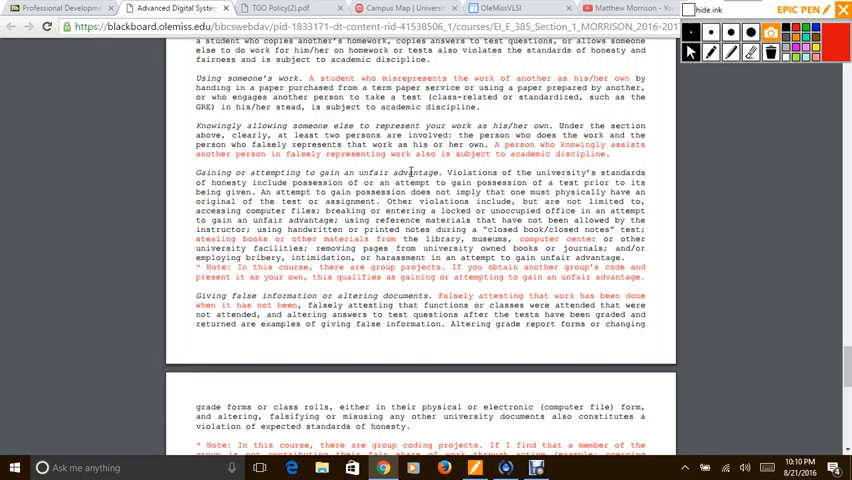
mouse_move(580, 240)
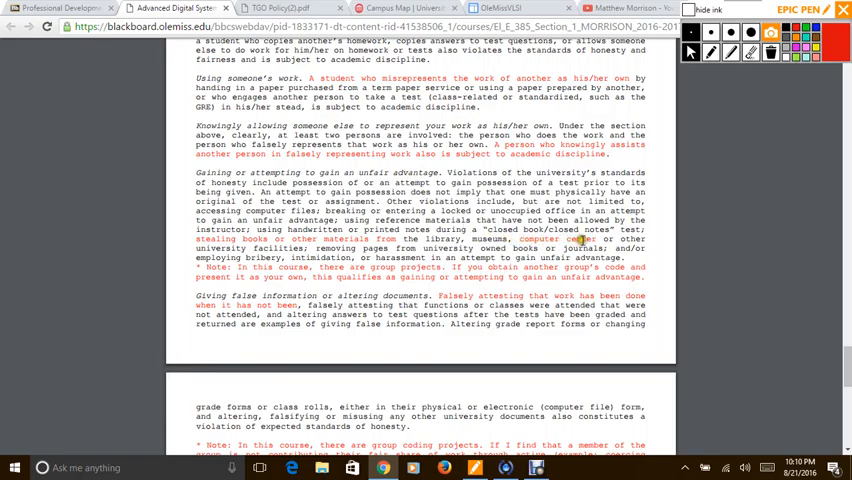
mouse_move(305, 232)
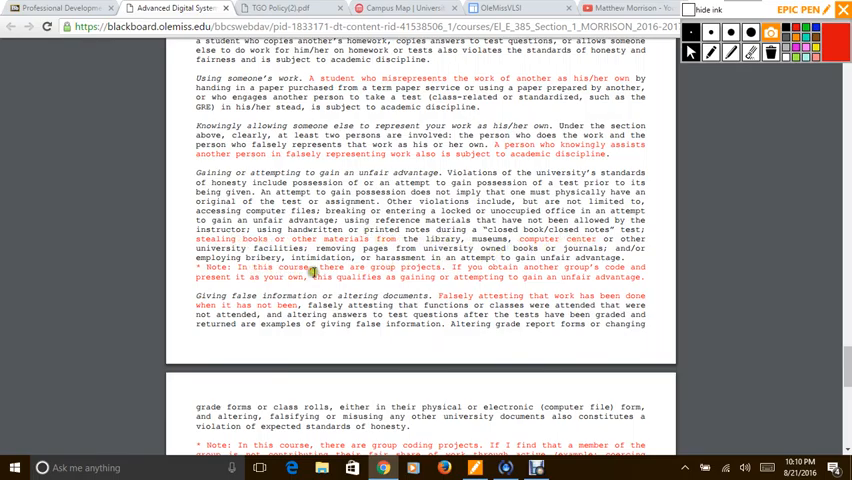
mouse_move(373, 311)
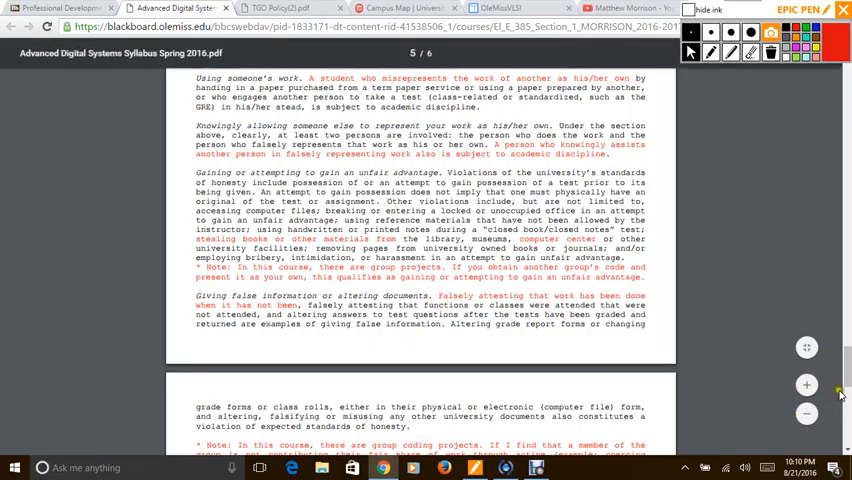
Scroll to the bottom of page 6, the violations-not-limited paragraphs
scroll(down, 3)
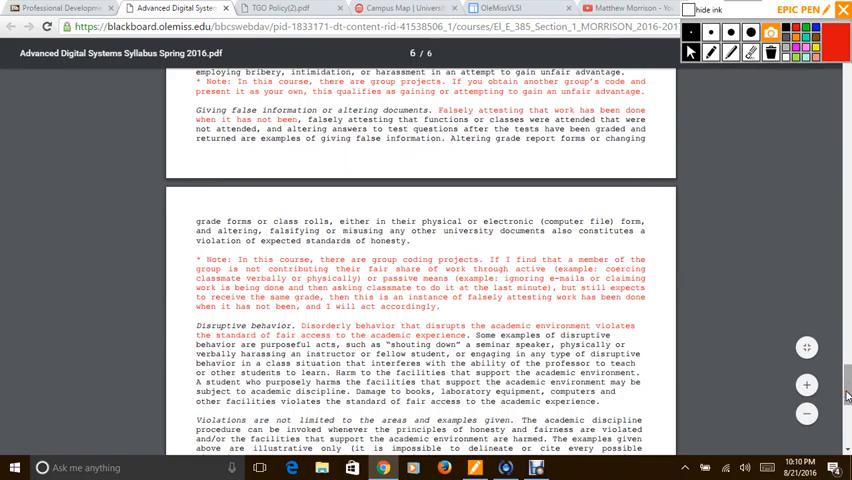
mouse_move(743, 241)
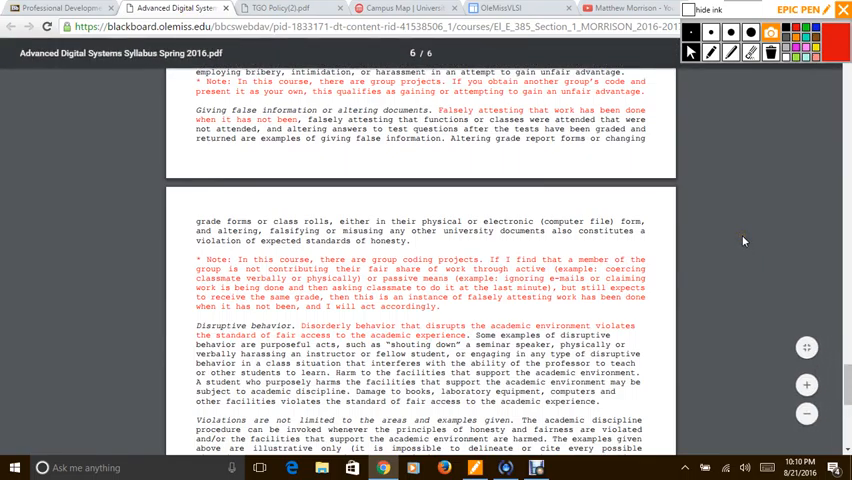
mouse_move(534, 183)
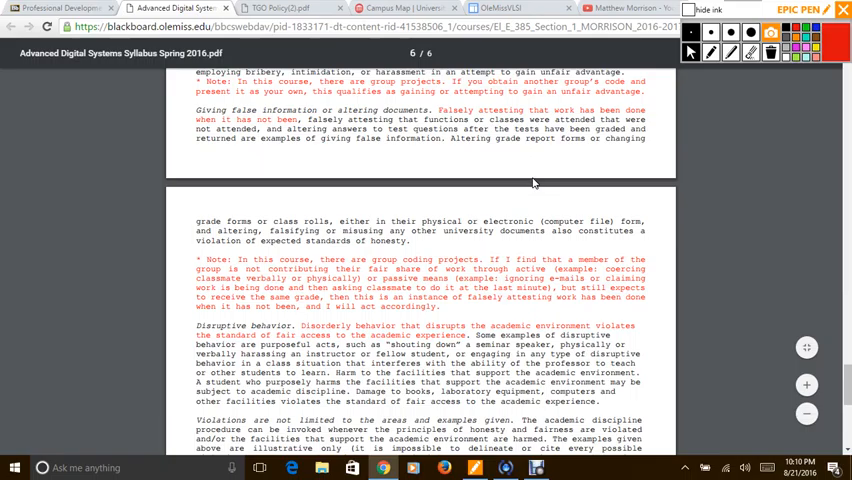
scroll(up, 3)
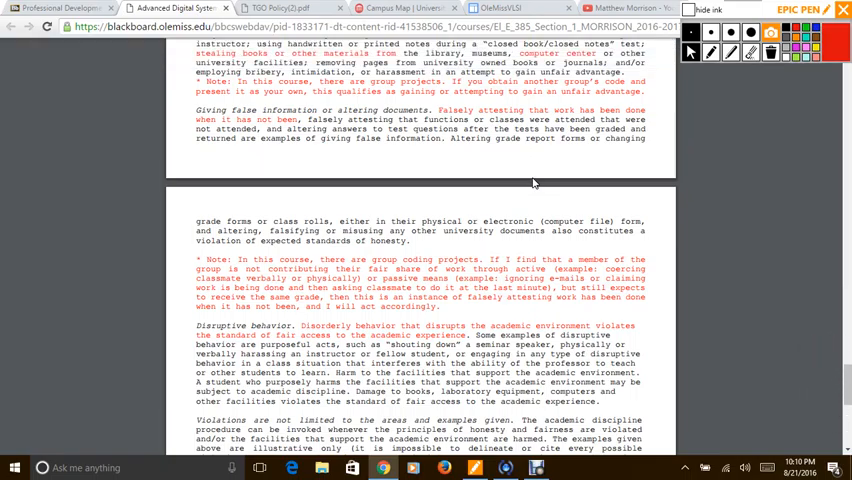
mouse_move(484, 147)
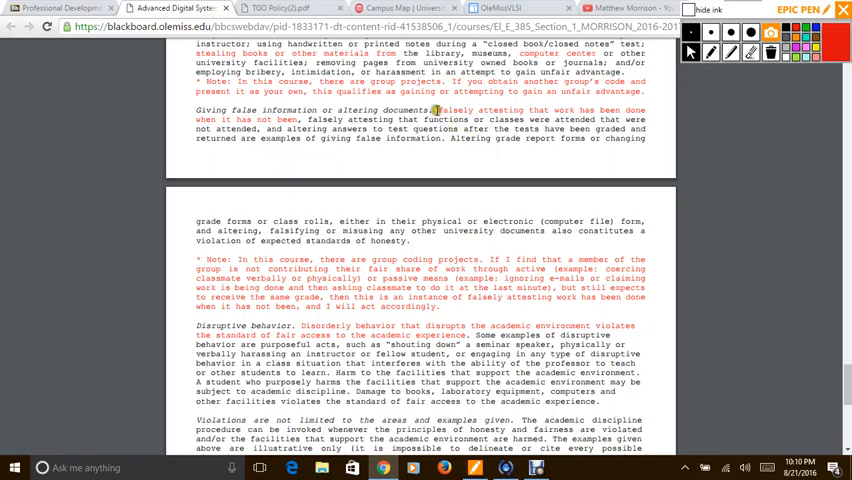
mouse_move(450, 120)
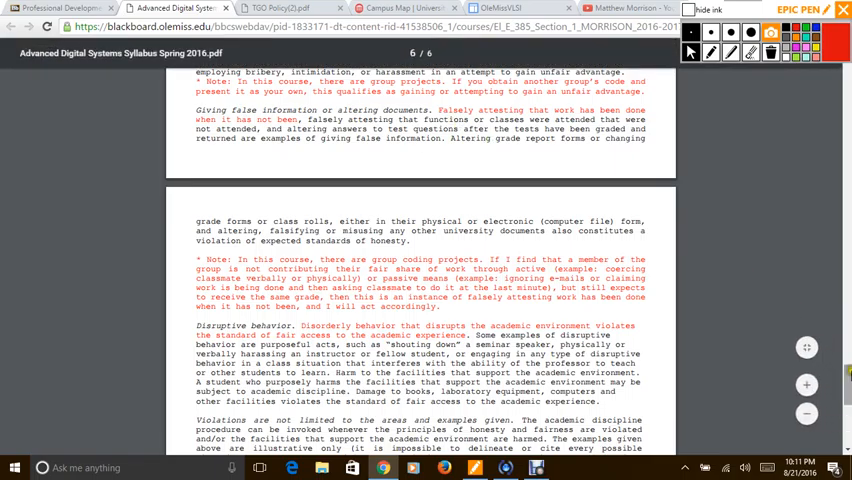
scroll(down, 3)
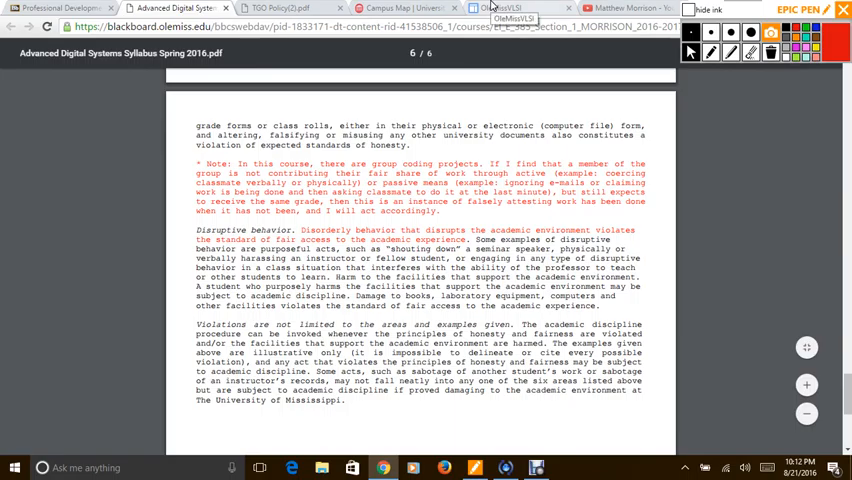
Switch to the OleMissVLSI site and browse the Past Teaching and Evaluations page
click(500, 8)
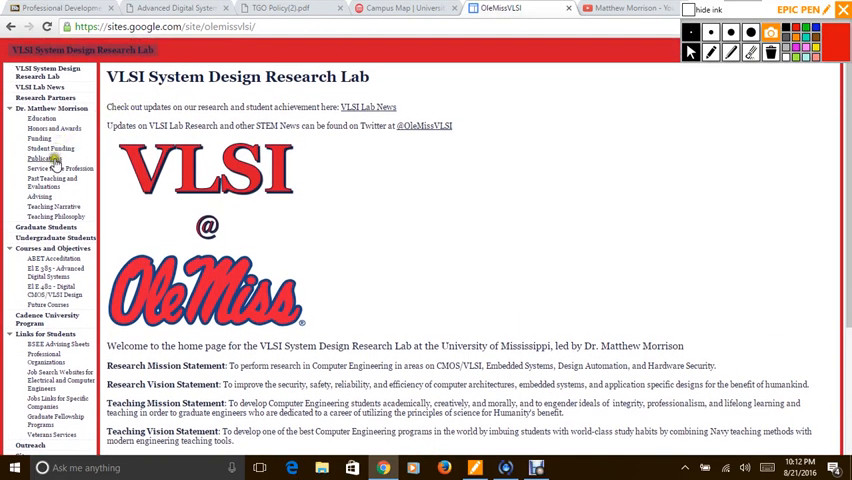
click(51, 181)
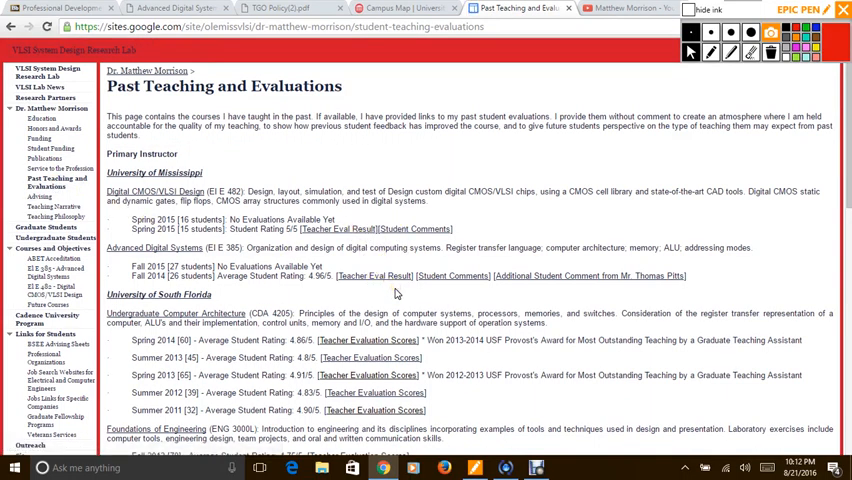
scroll(down, 3)
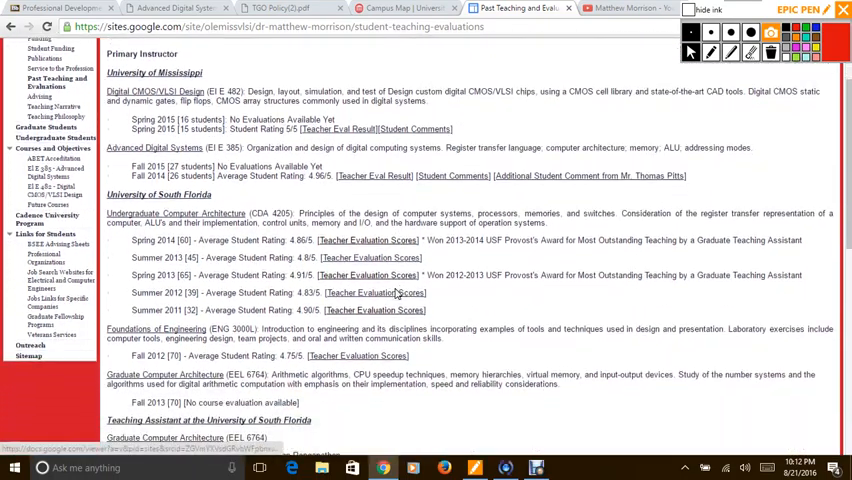
scroll(down, 3)
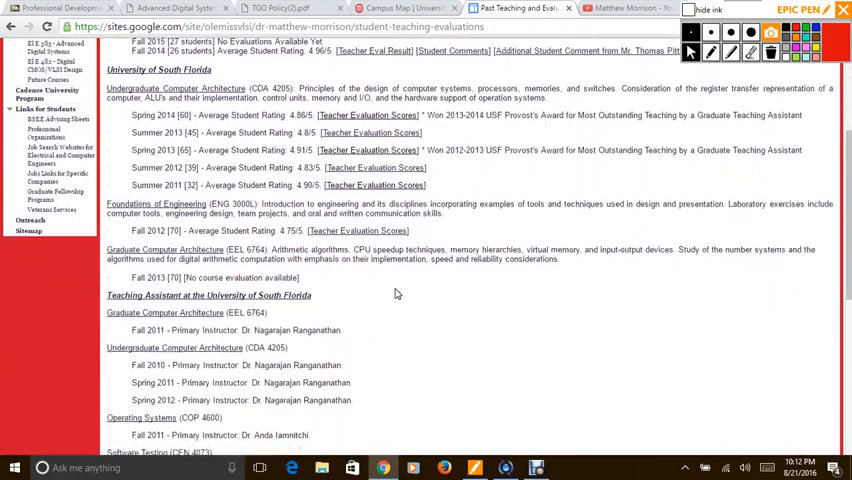
scroll(up, 3)
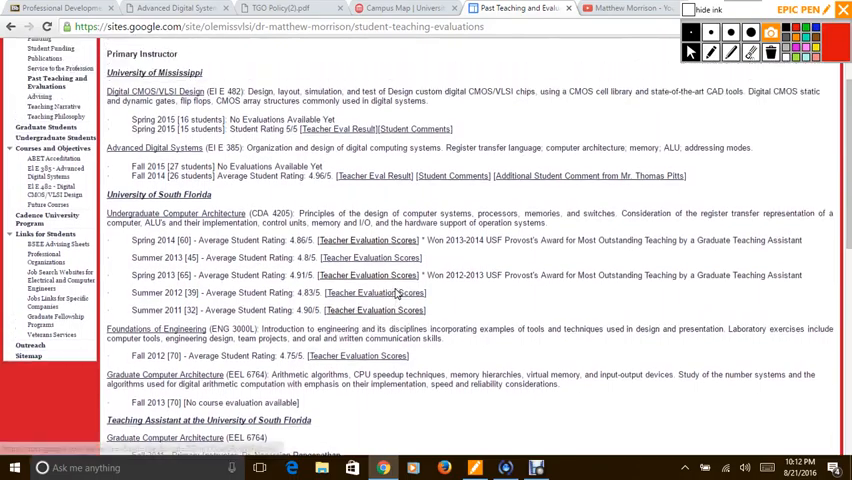
Open the Fall 2014 Student Comments PDF and scroll through it
click(375, 293)
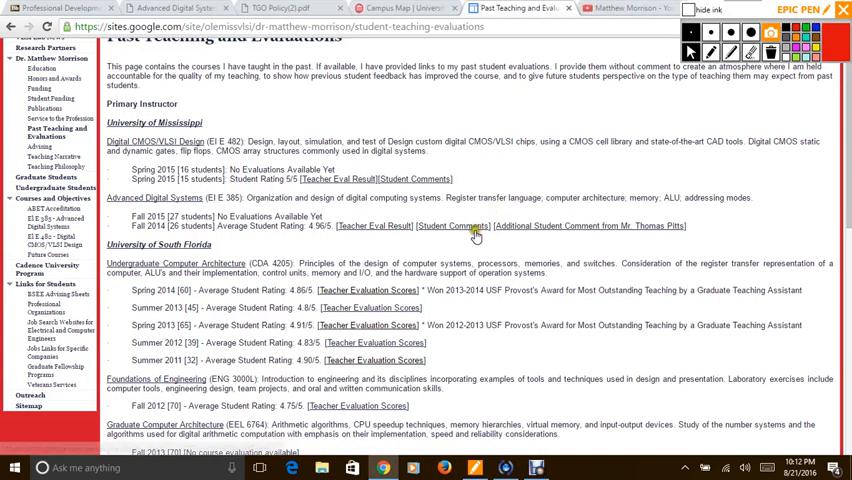
click(451, 225)
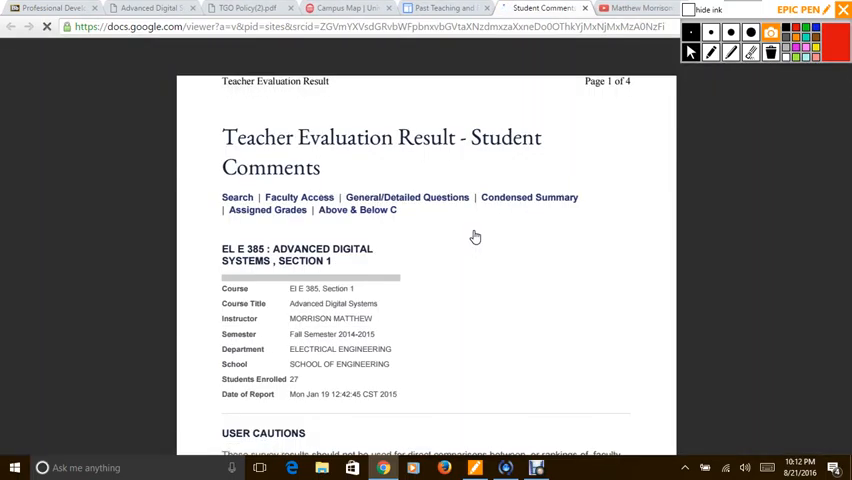
scroll(down, 3)
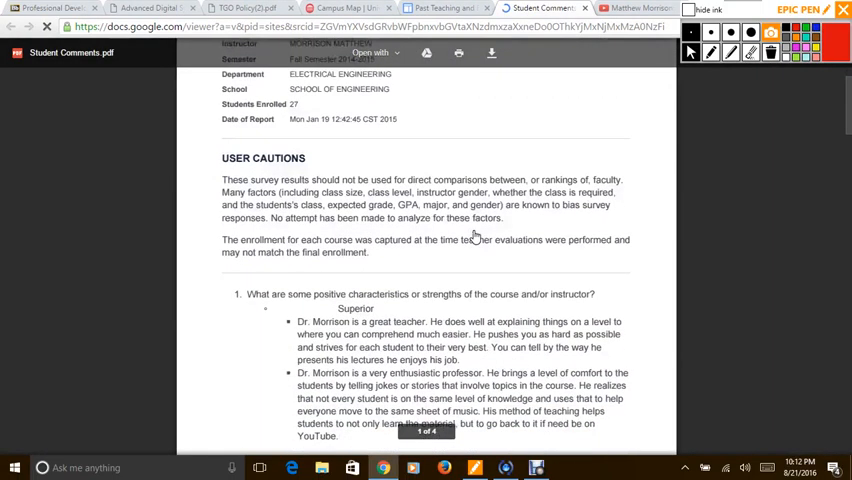
scroll(down, 3)
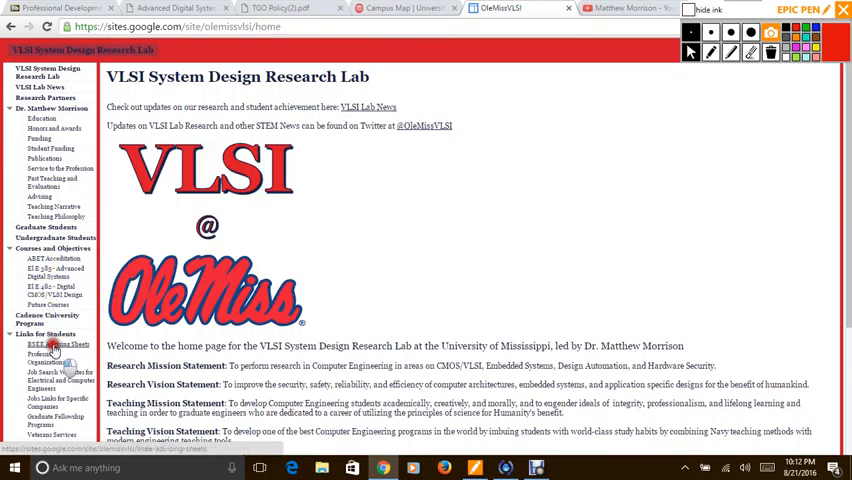
click(53, 344)
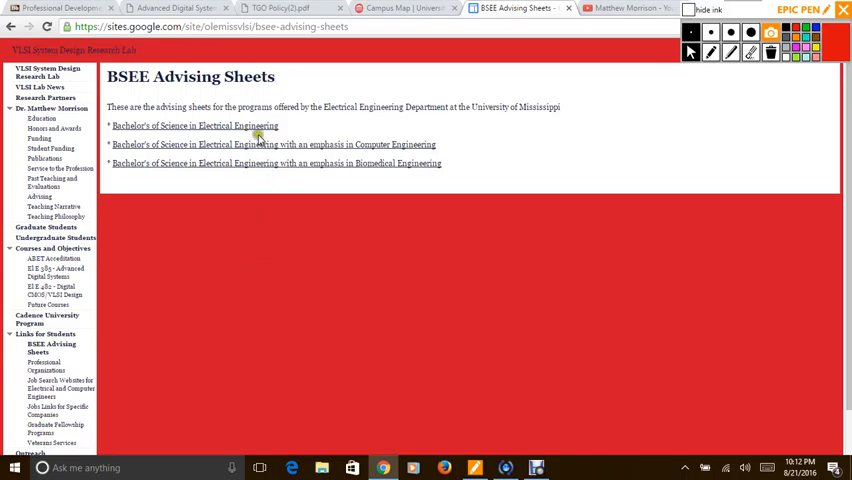
click(271, 144)
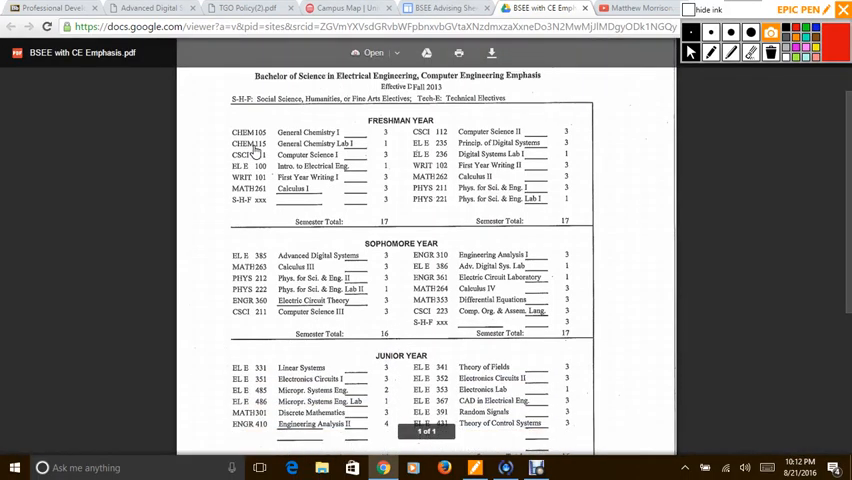
scroll(down, 3)
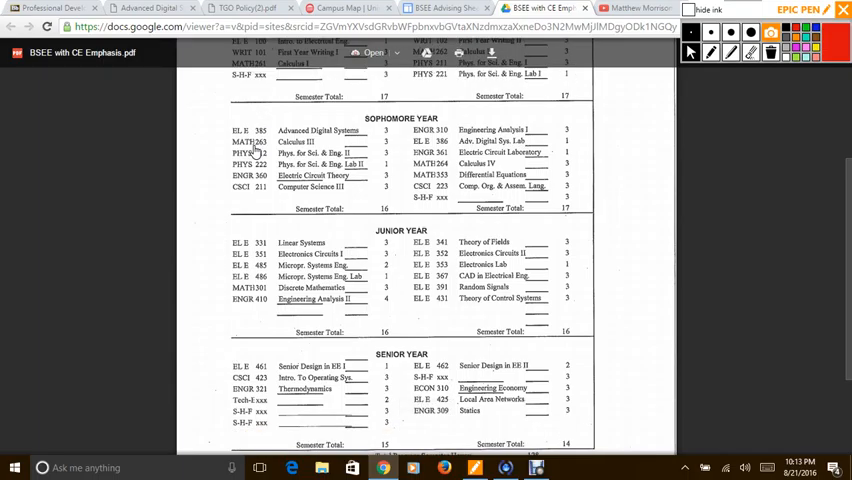
scroll(up, 3)
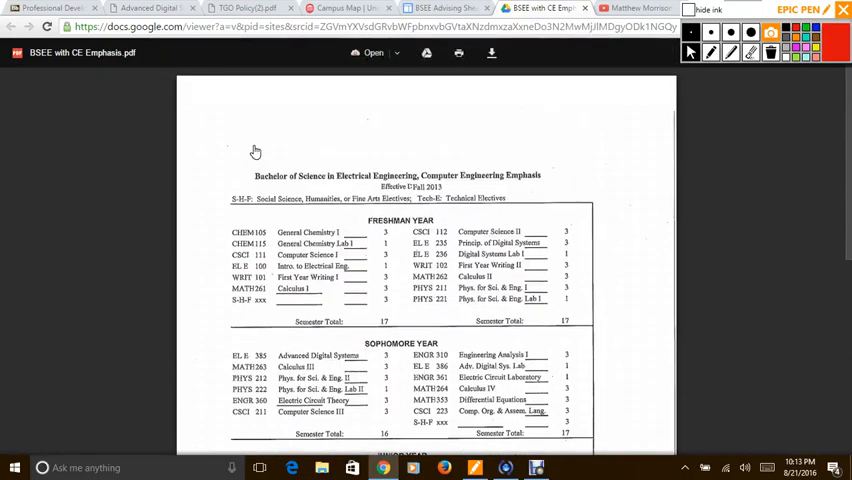
click(515, 8)
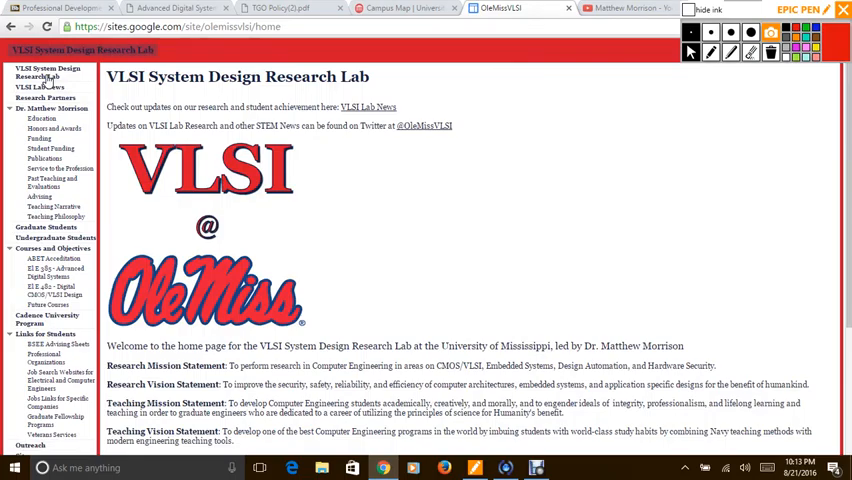
Clear the ink under the mission and vision statements and bring up Debut Video Capture
scroll(down, 3)
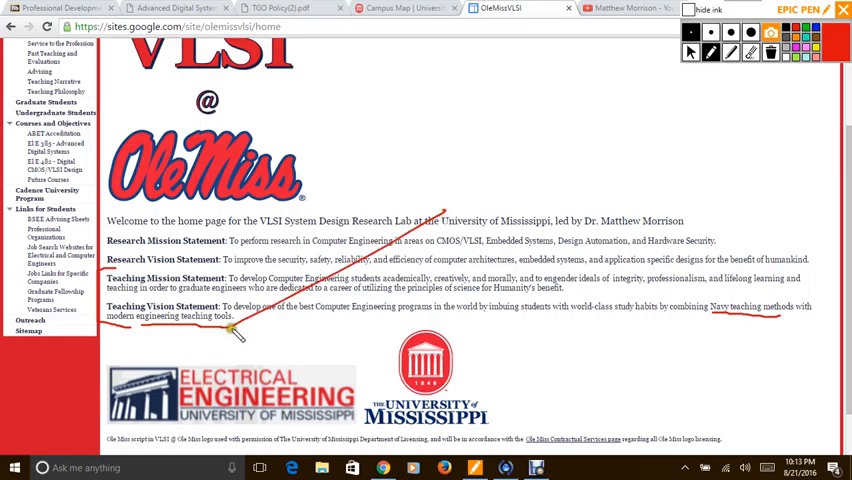
click(770, 52)
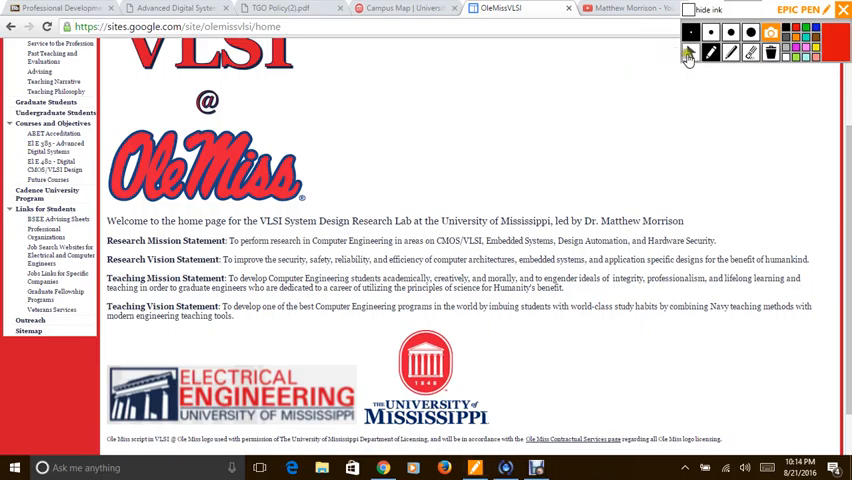
click(536, 467)
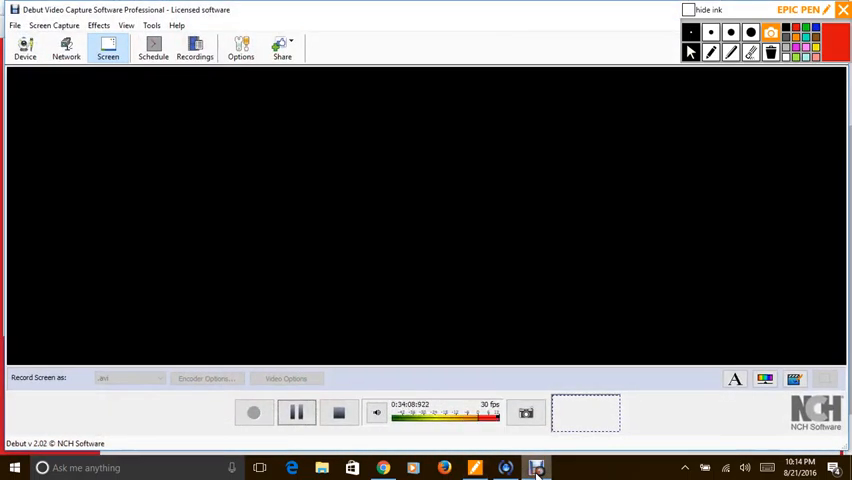